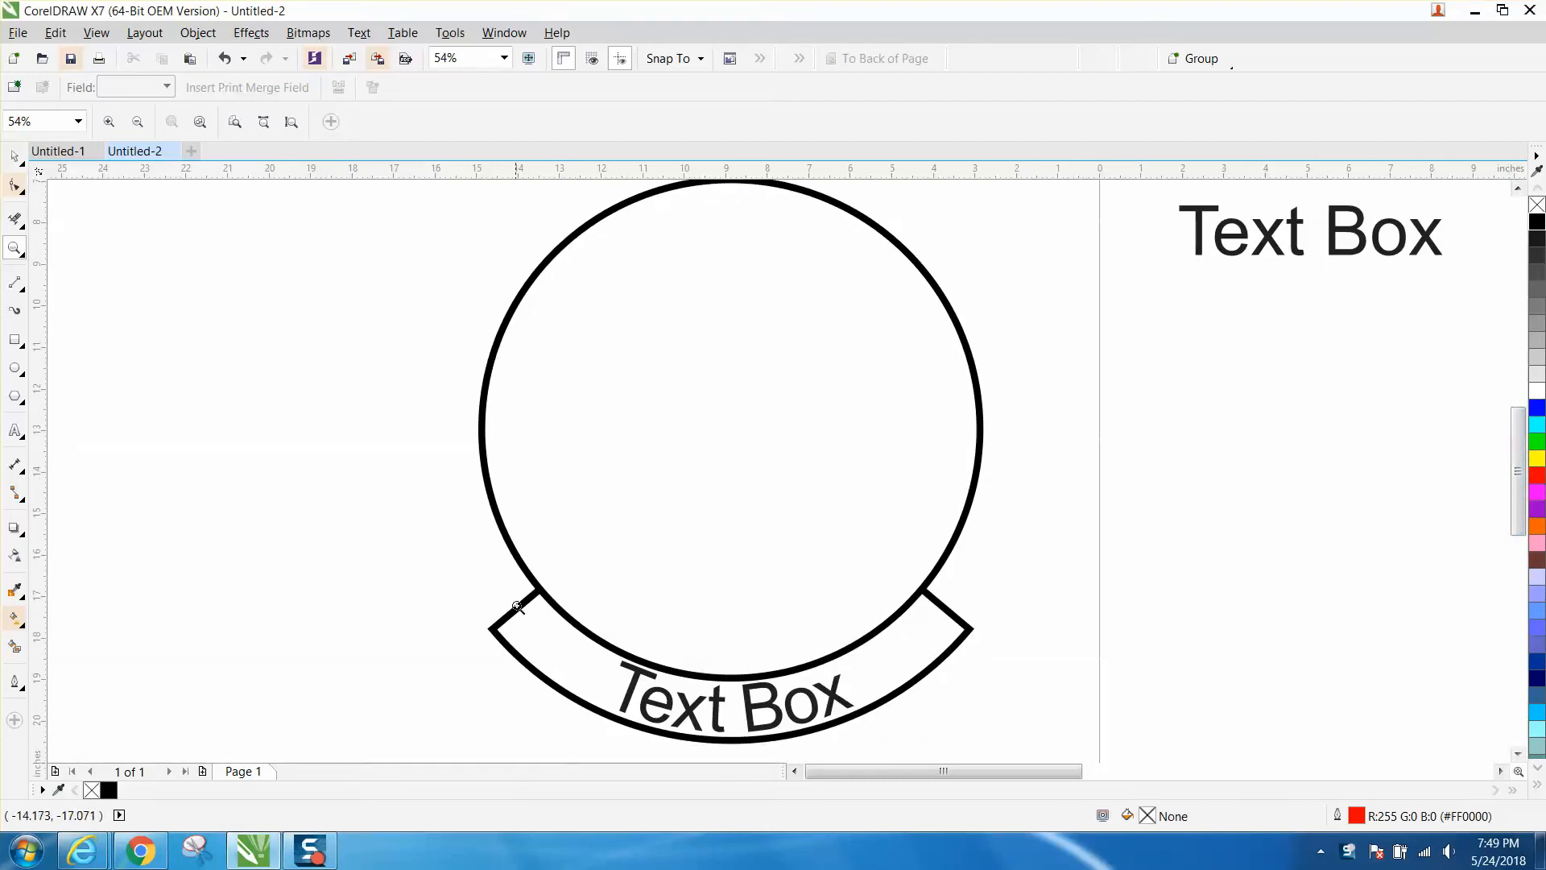
mouse_move(883, 596)
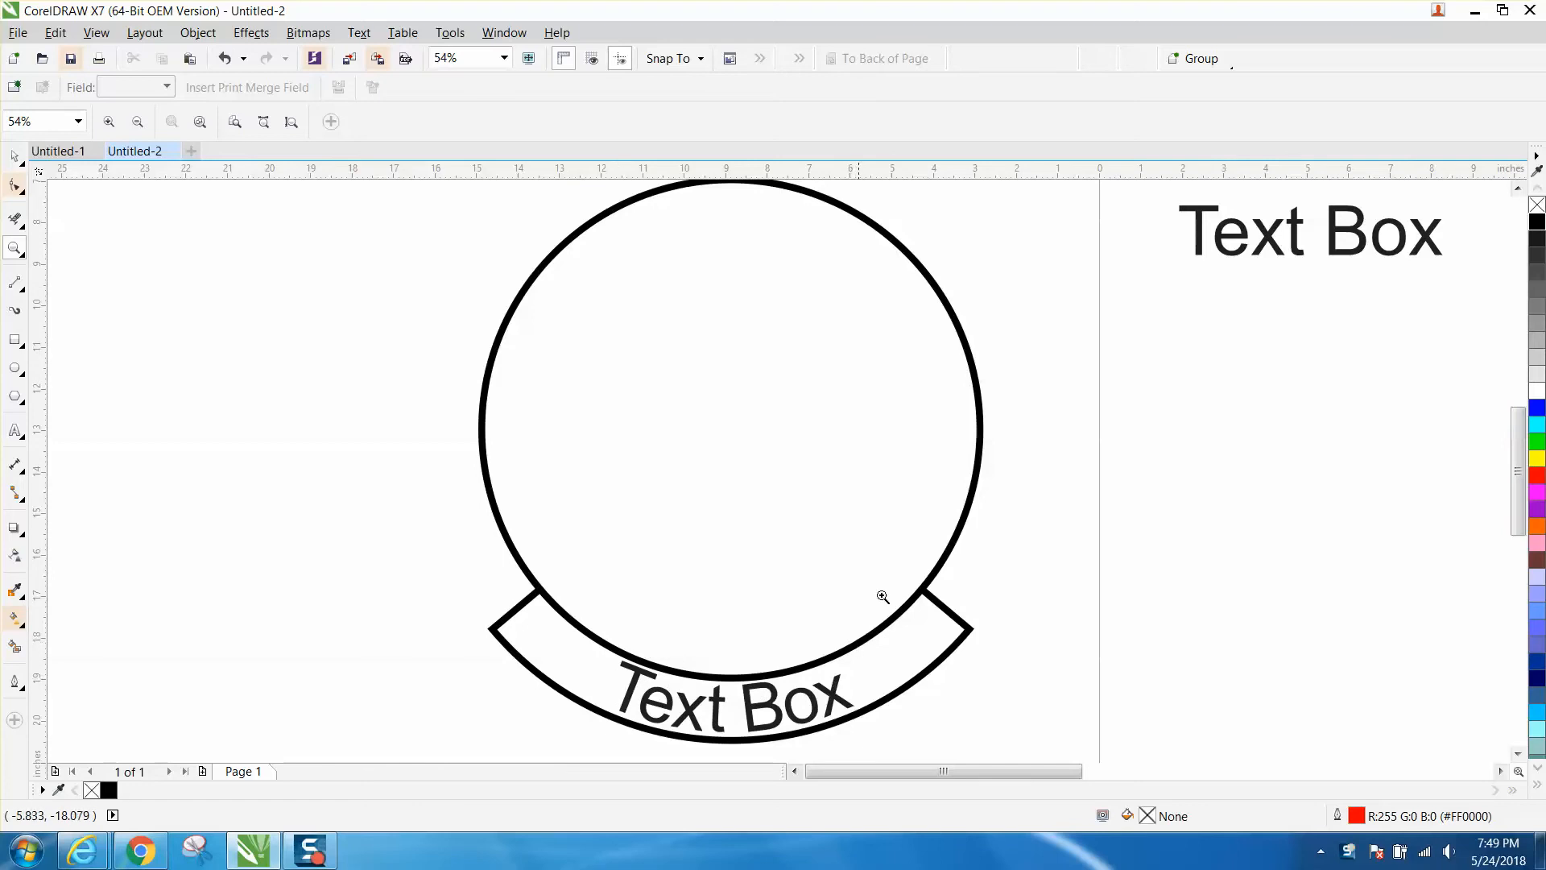
mouse_move(913, 712)
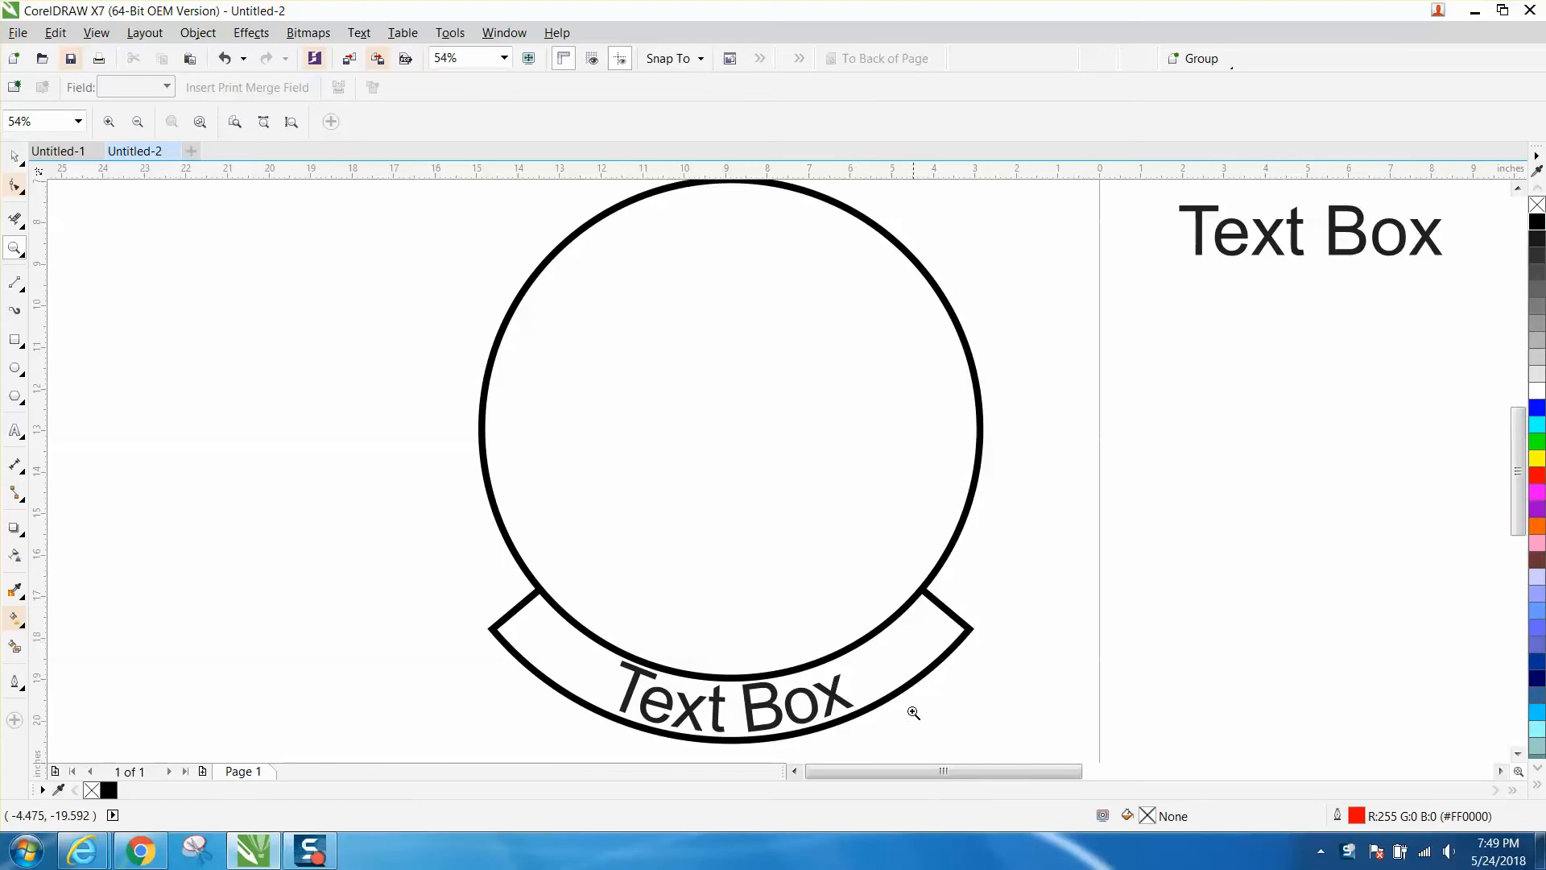
mouse_move(869, 685)
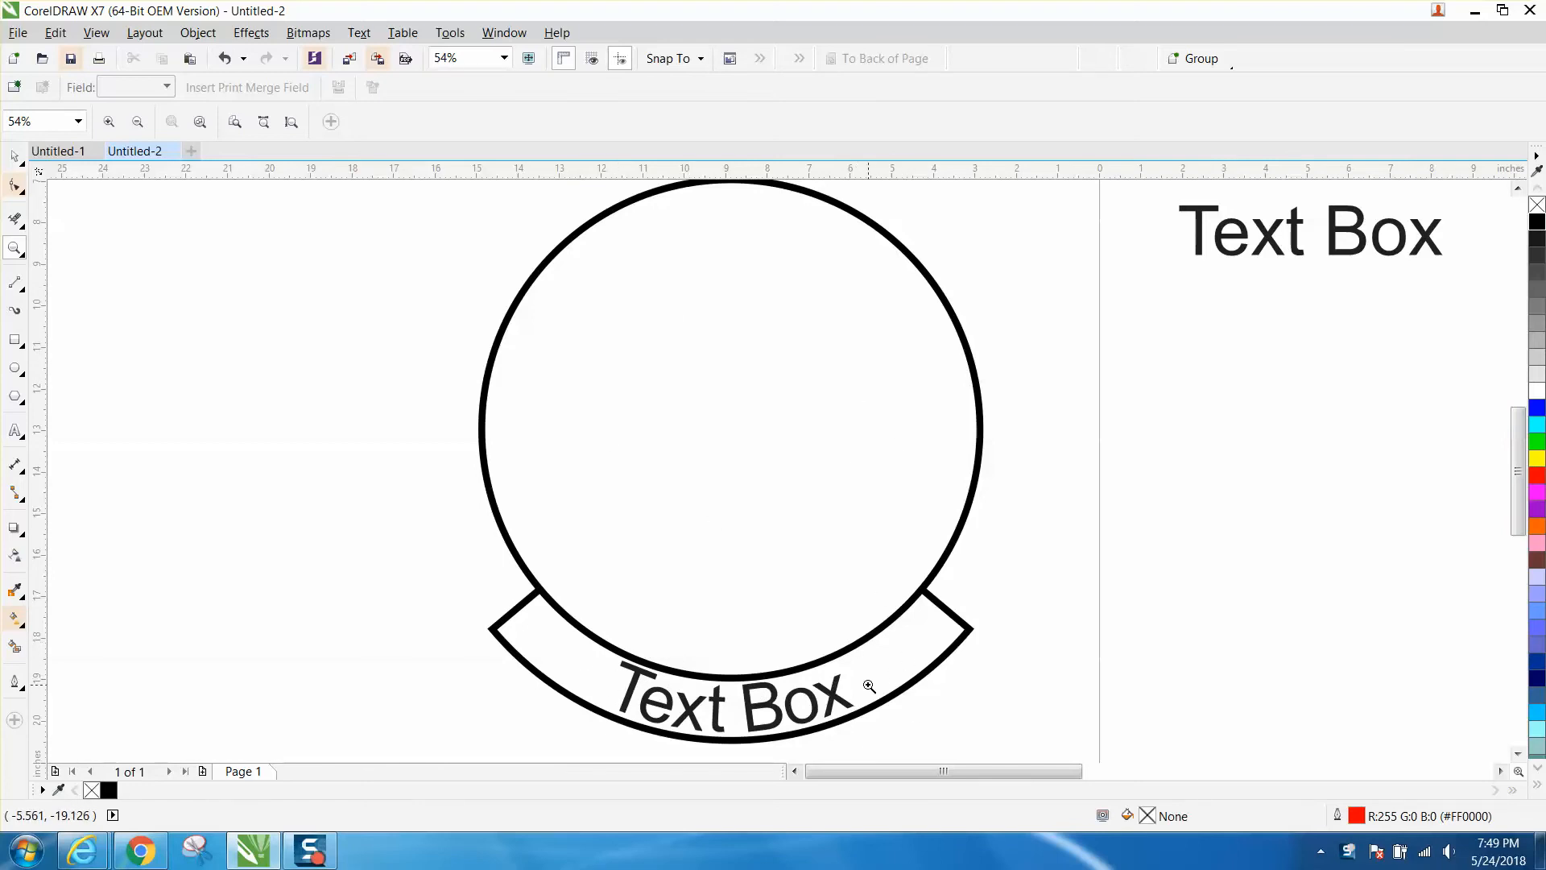
mouse_move(794, 624)
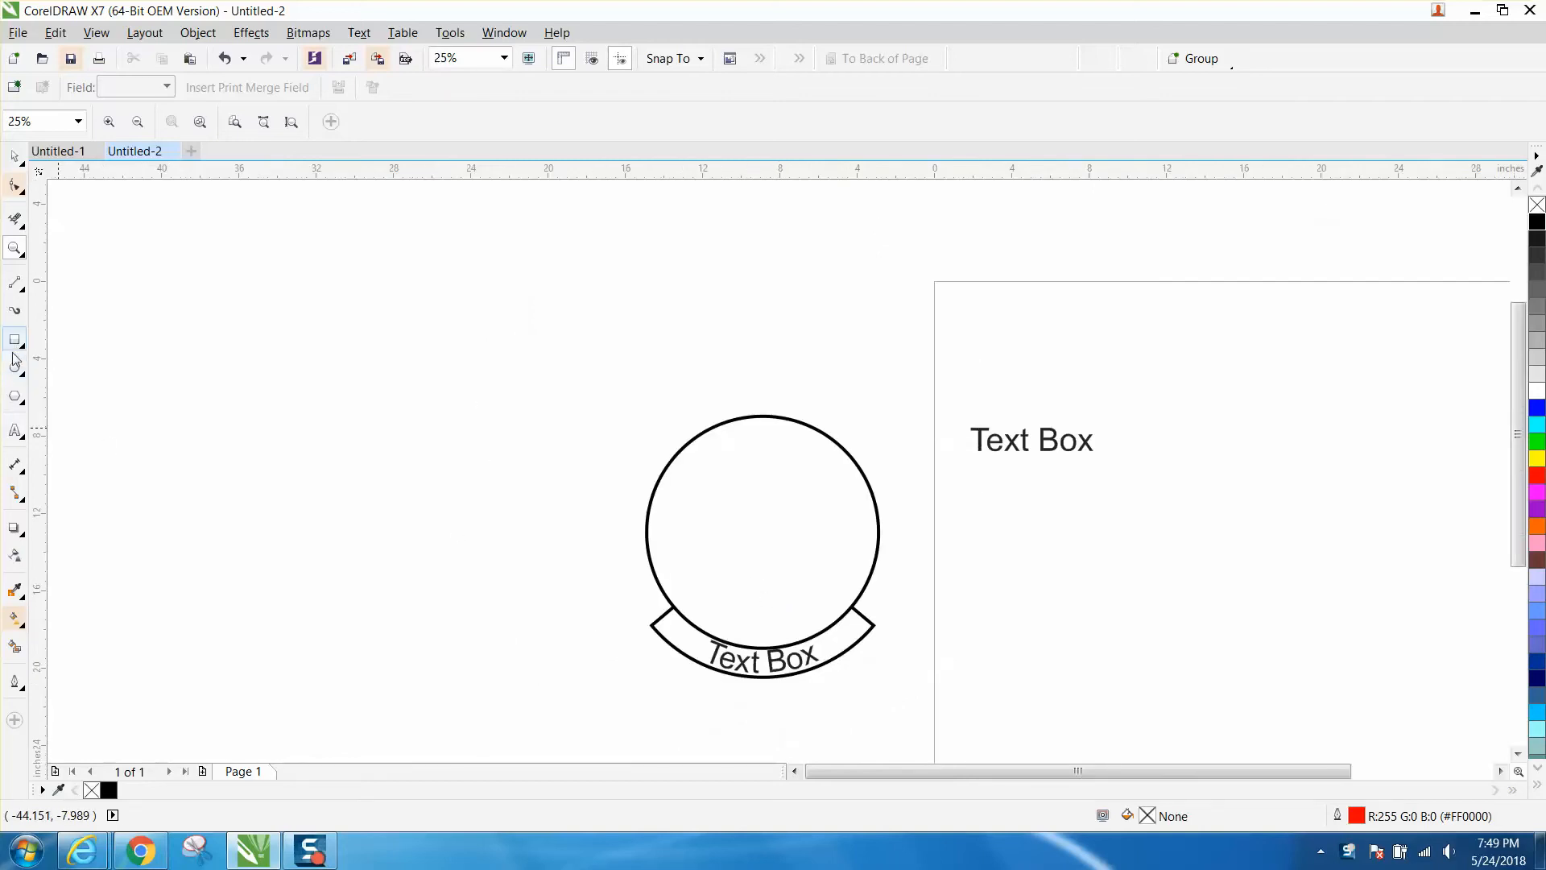
- Draw a circle with the Ellipse tool and set its width to 12 inches
click(15, 367)
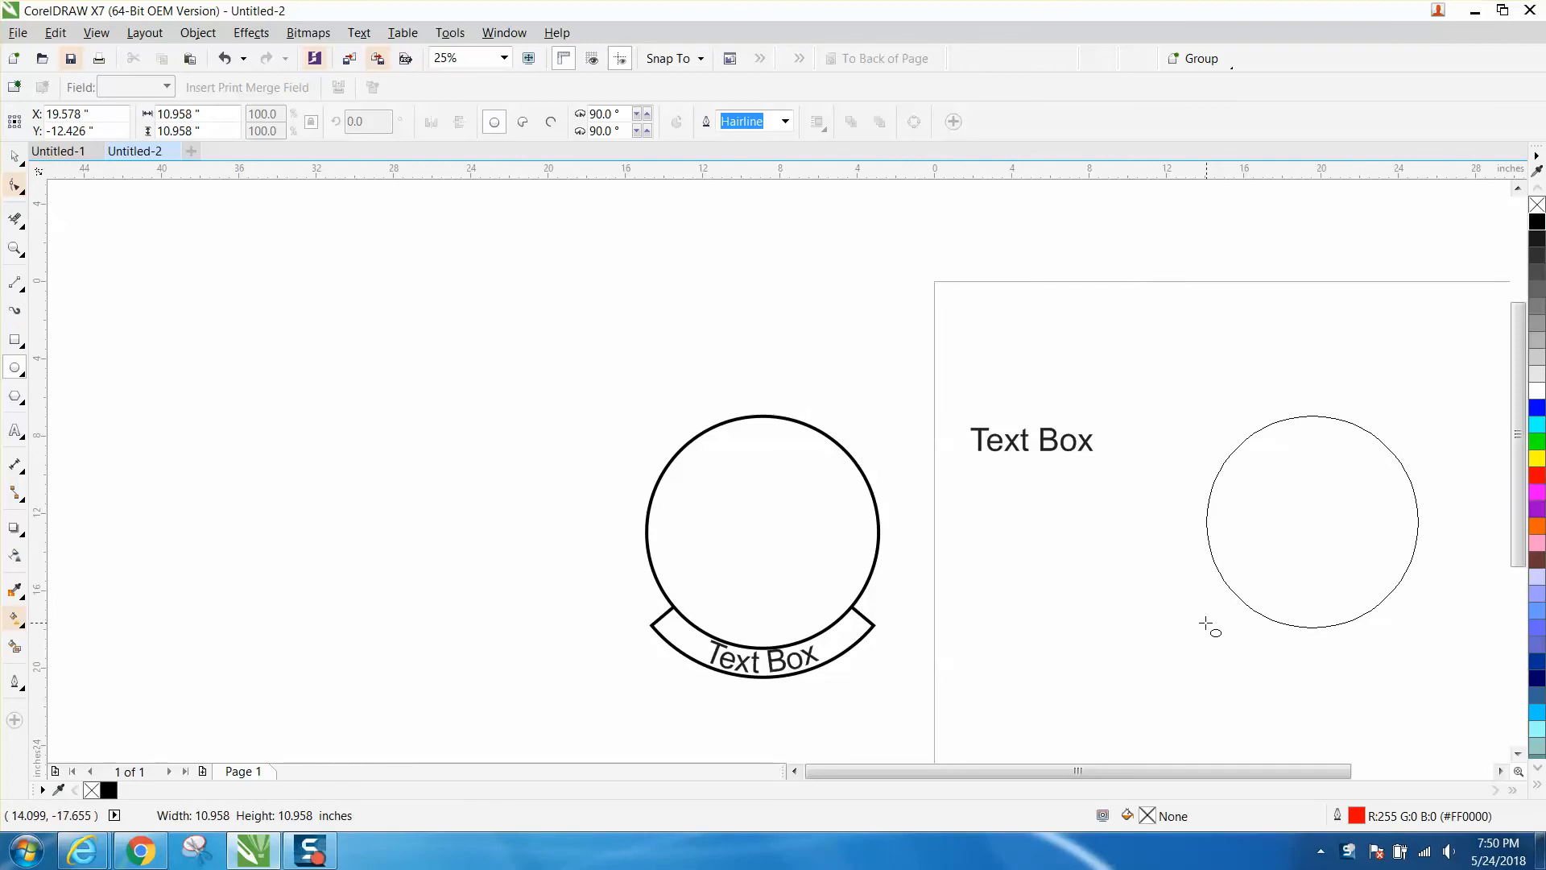
click(1321, 523)
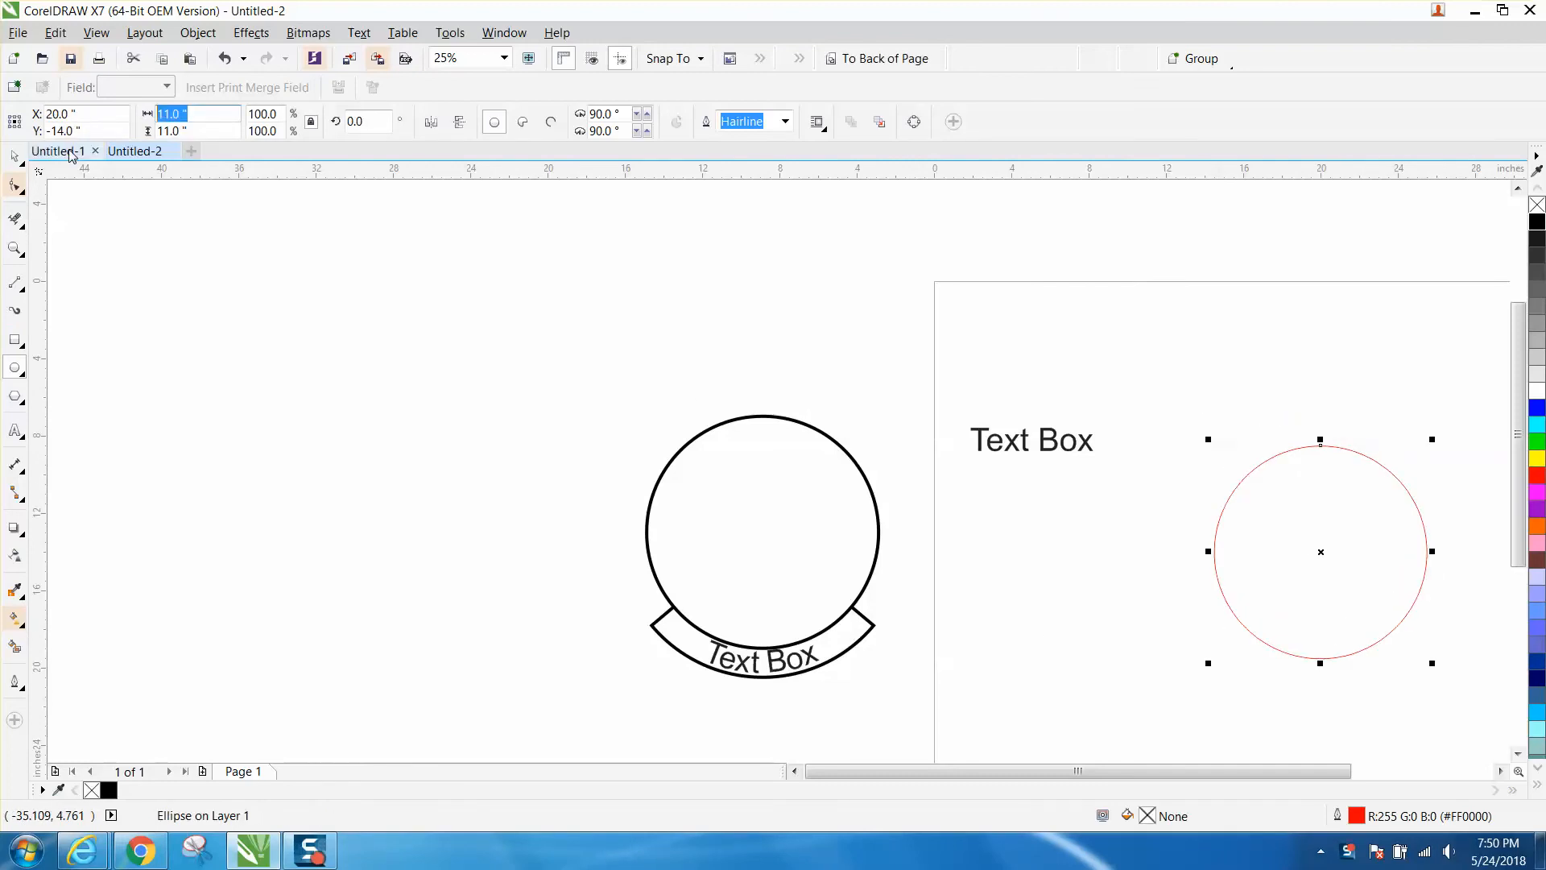
text(12)
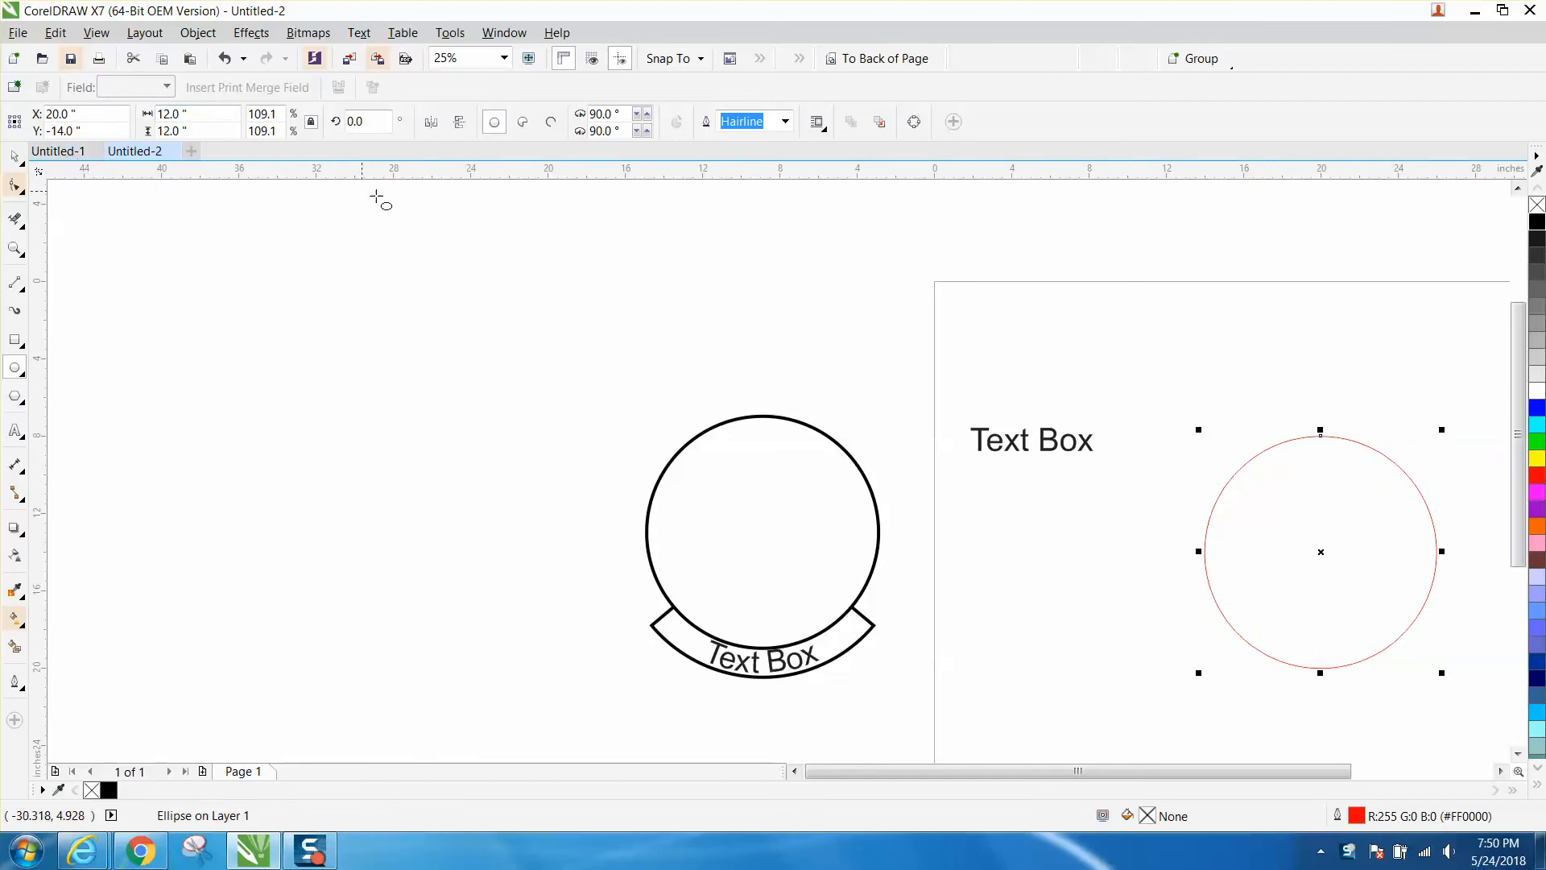
mouse_move(450, 238)
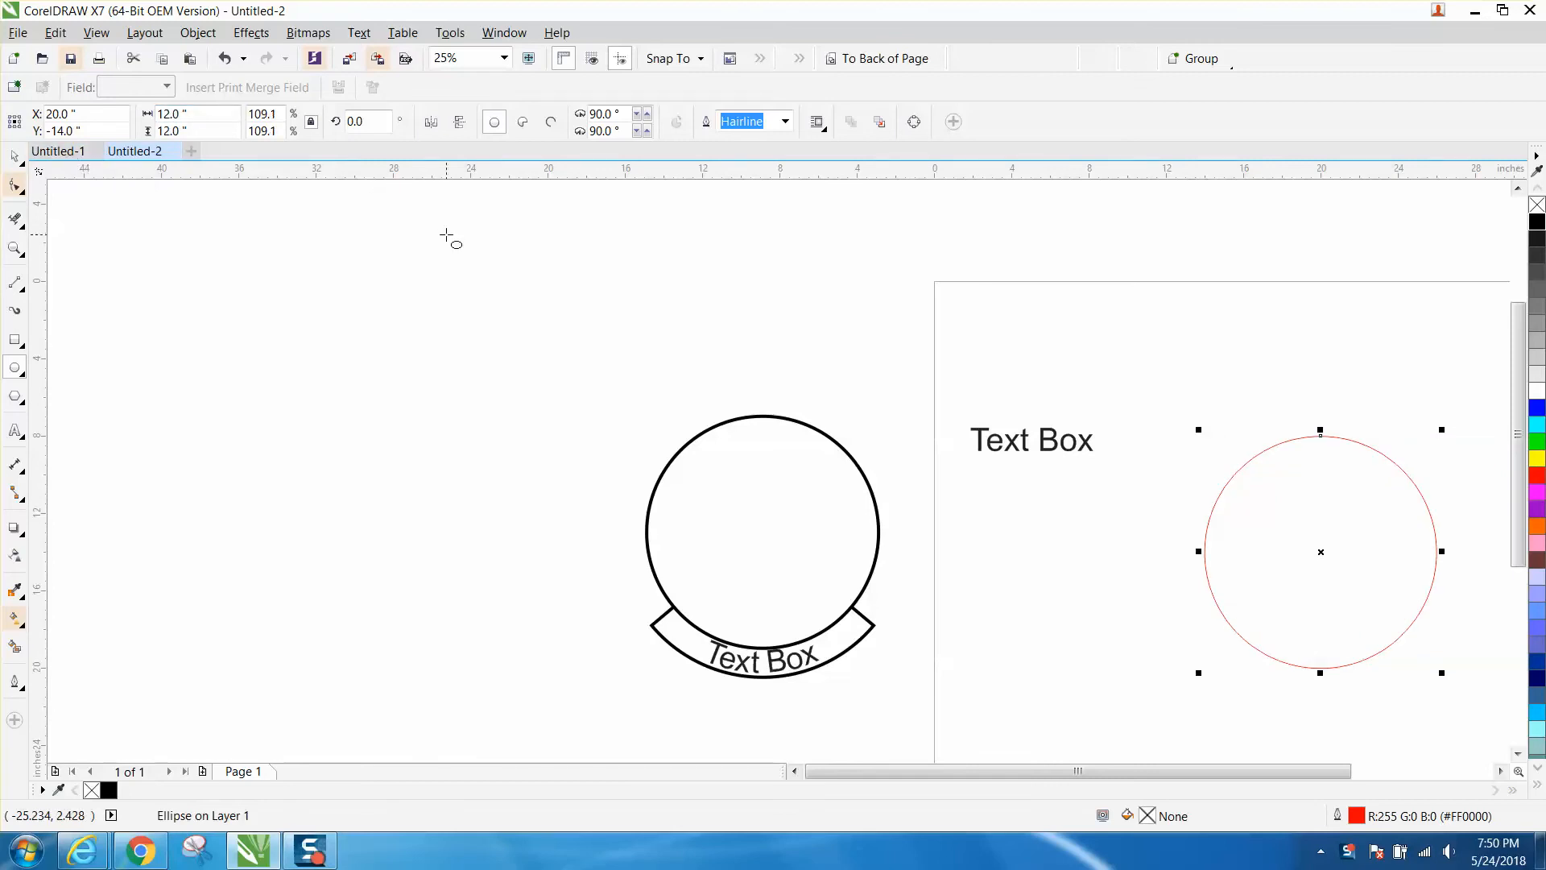
mouse_move(445, 240)
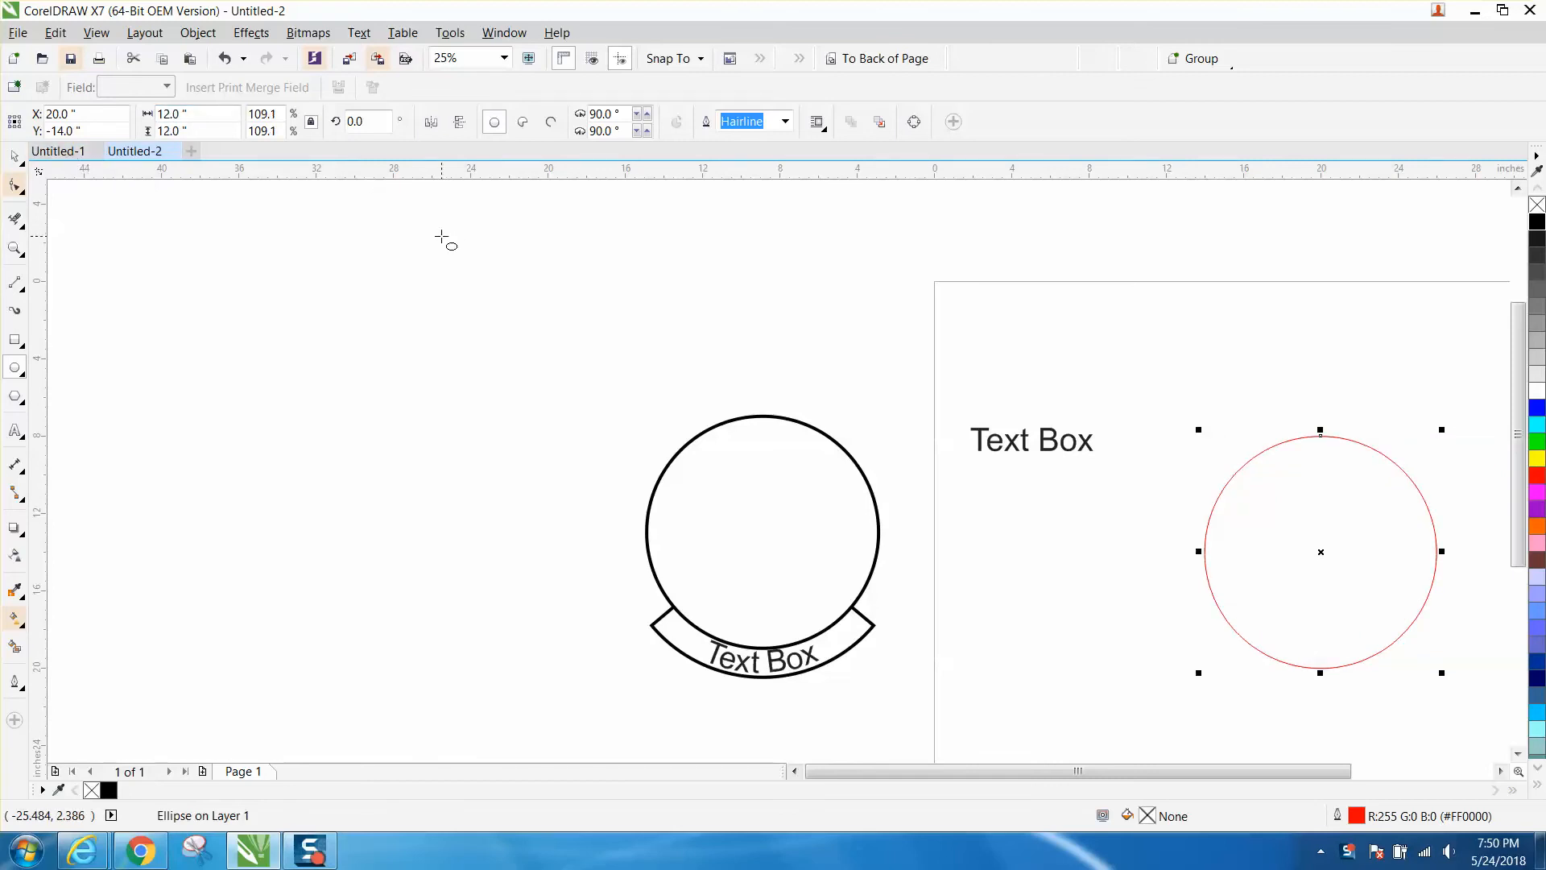
click(188, 113)
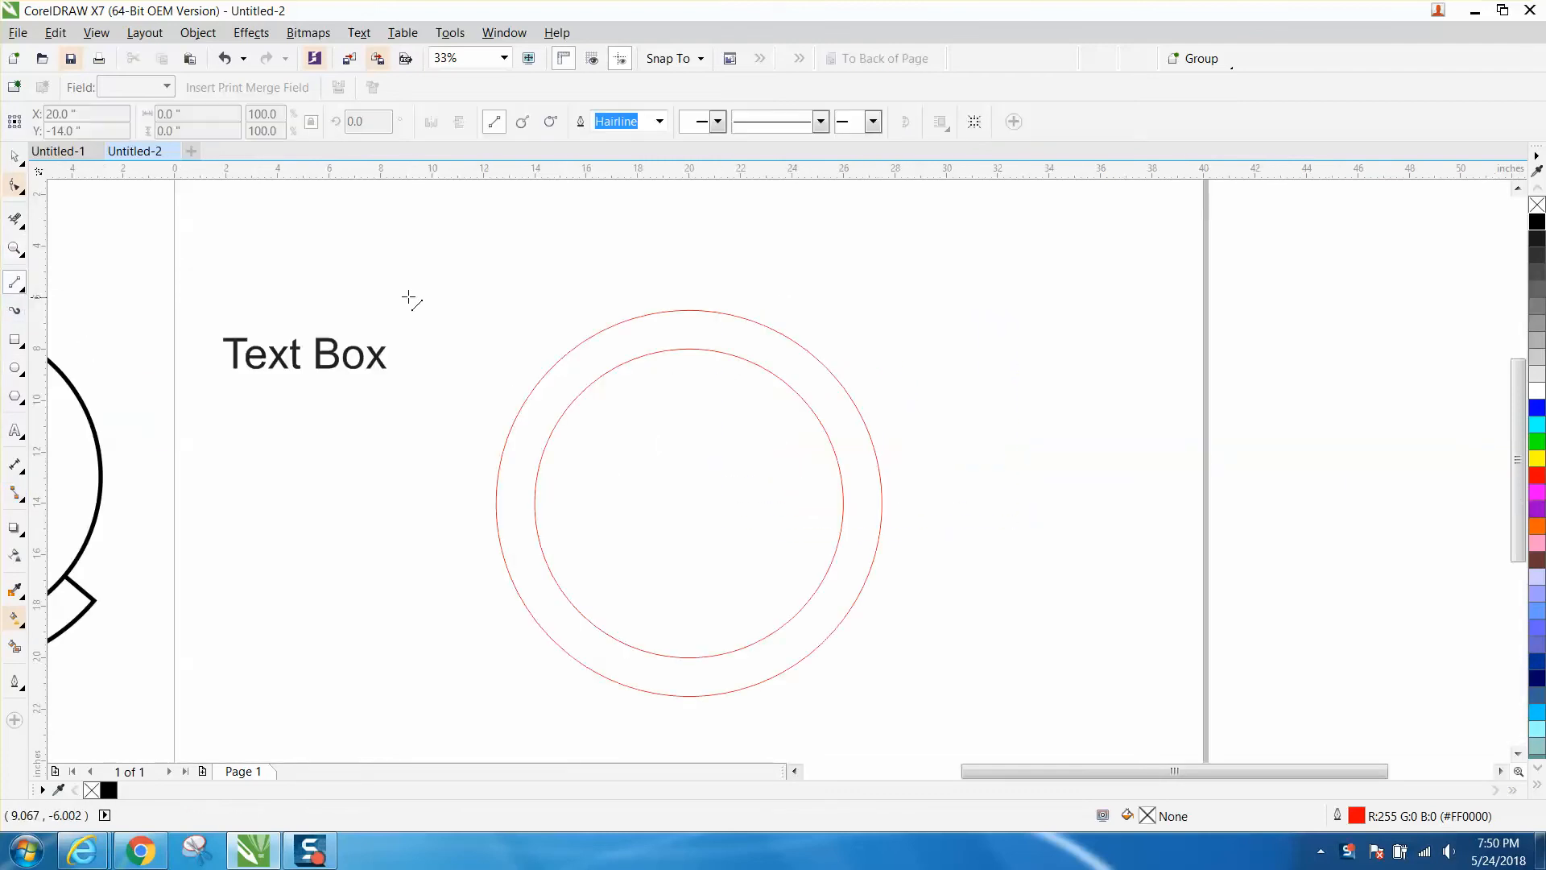
mouse_move(464, 266)
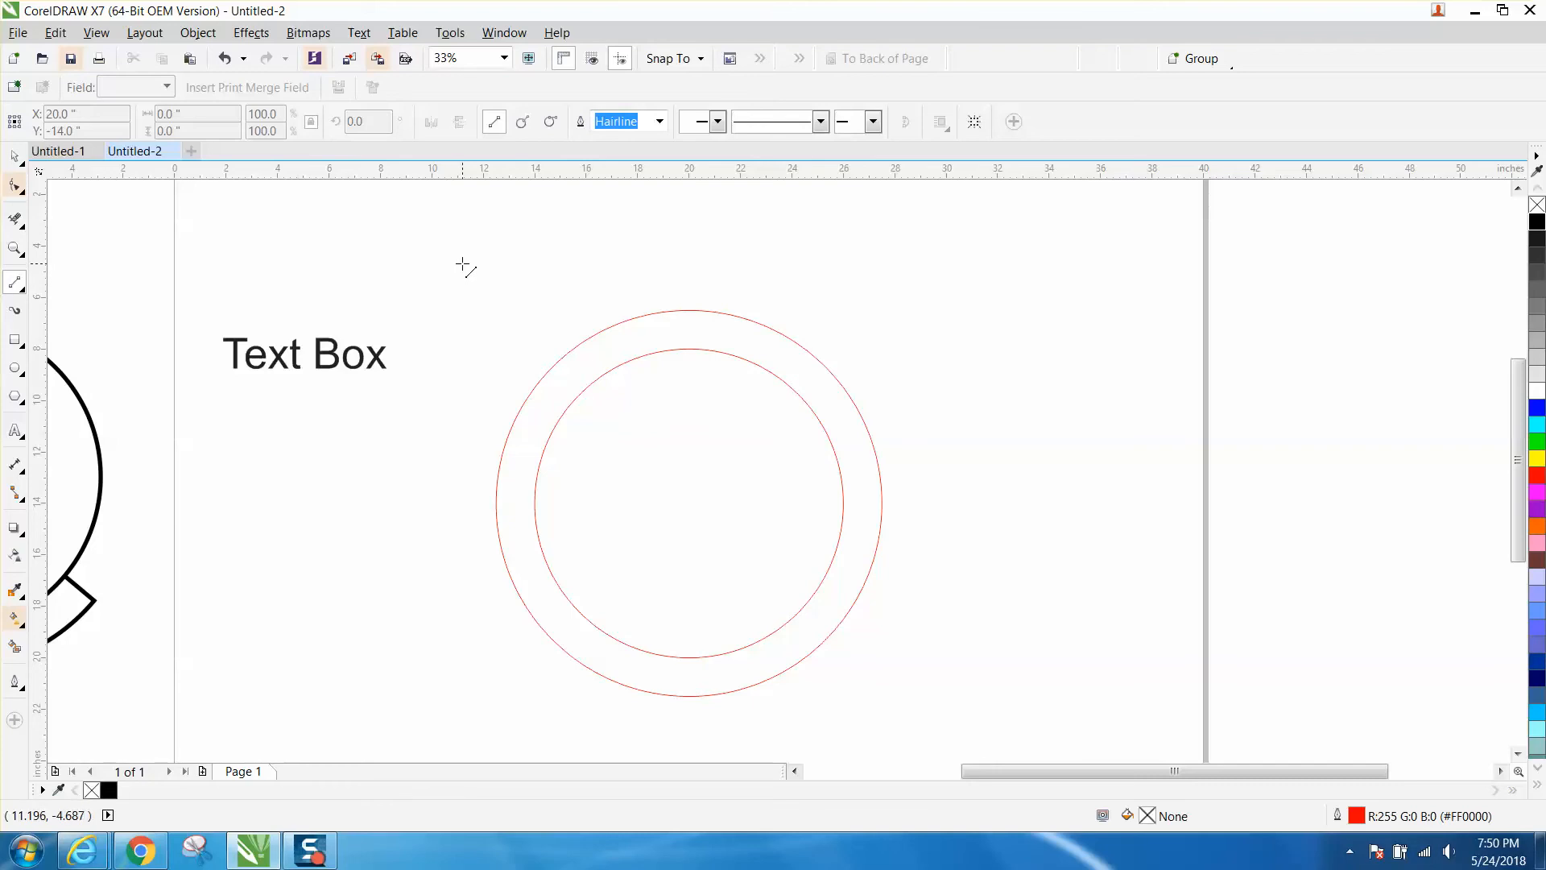
- Draw a diagonal line through both circles and rotate a copy to 310 degrees
drag(689, 264, 689, 691)
text(50)
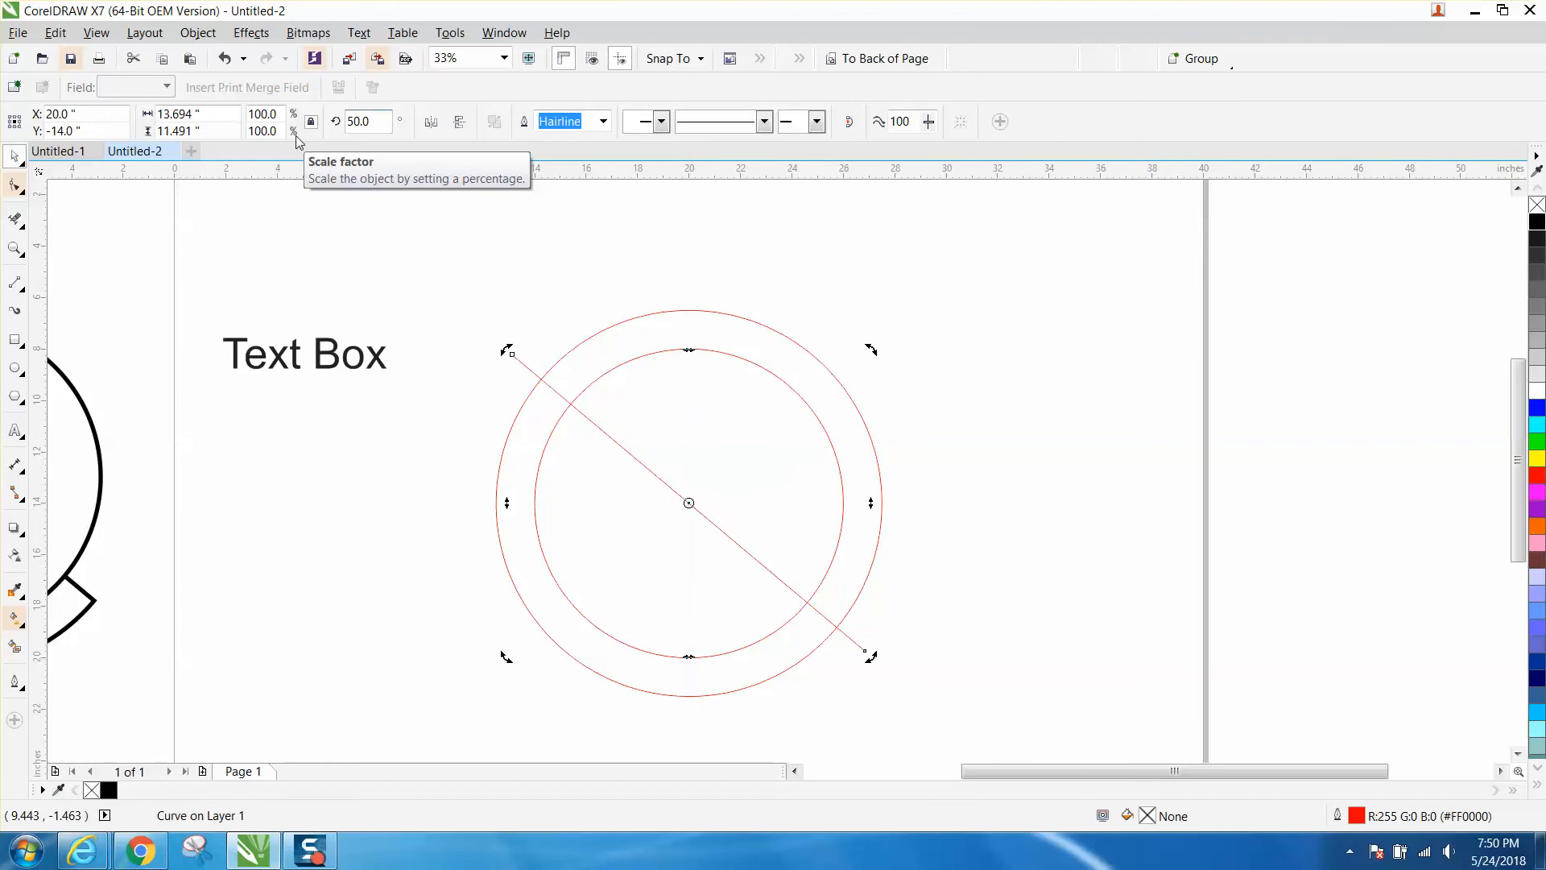
mouse_move(383, 221)
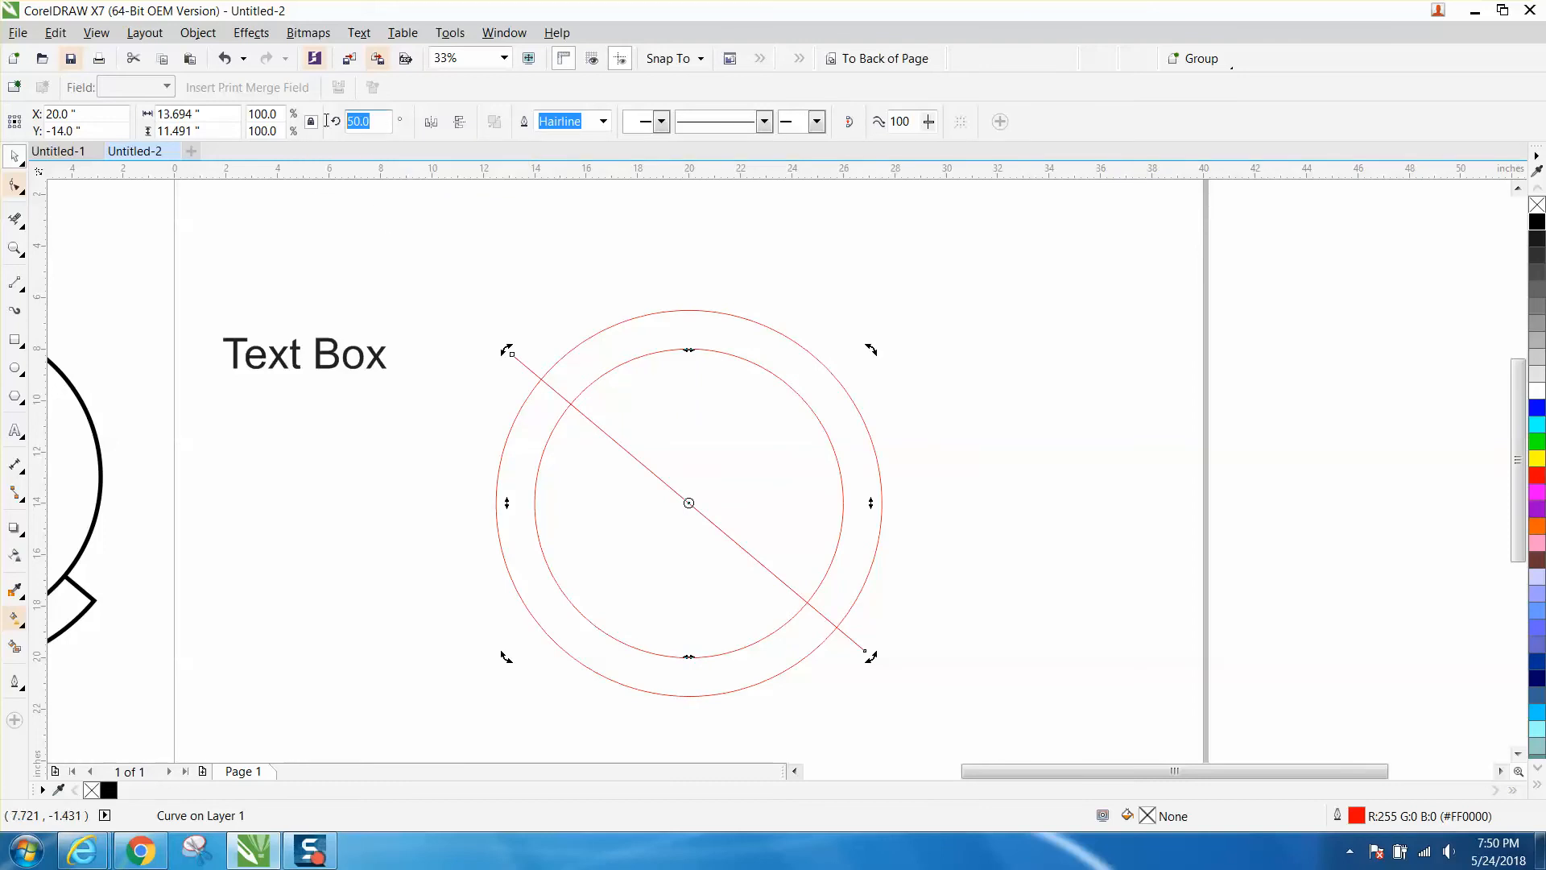
text(310)
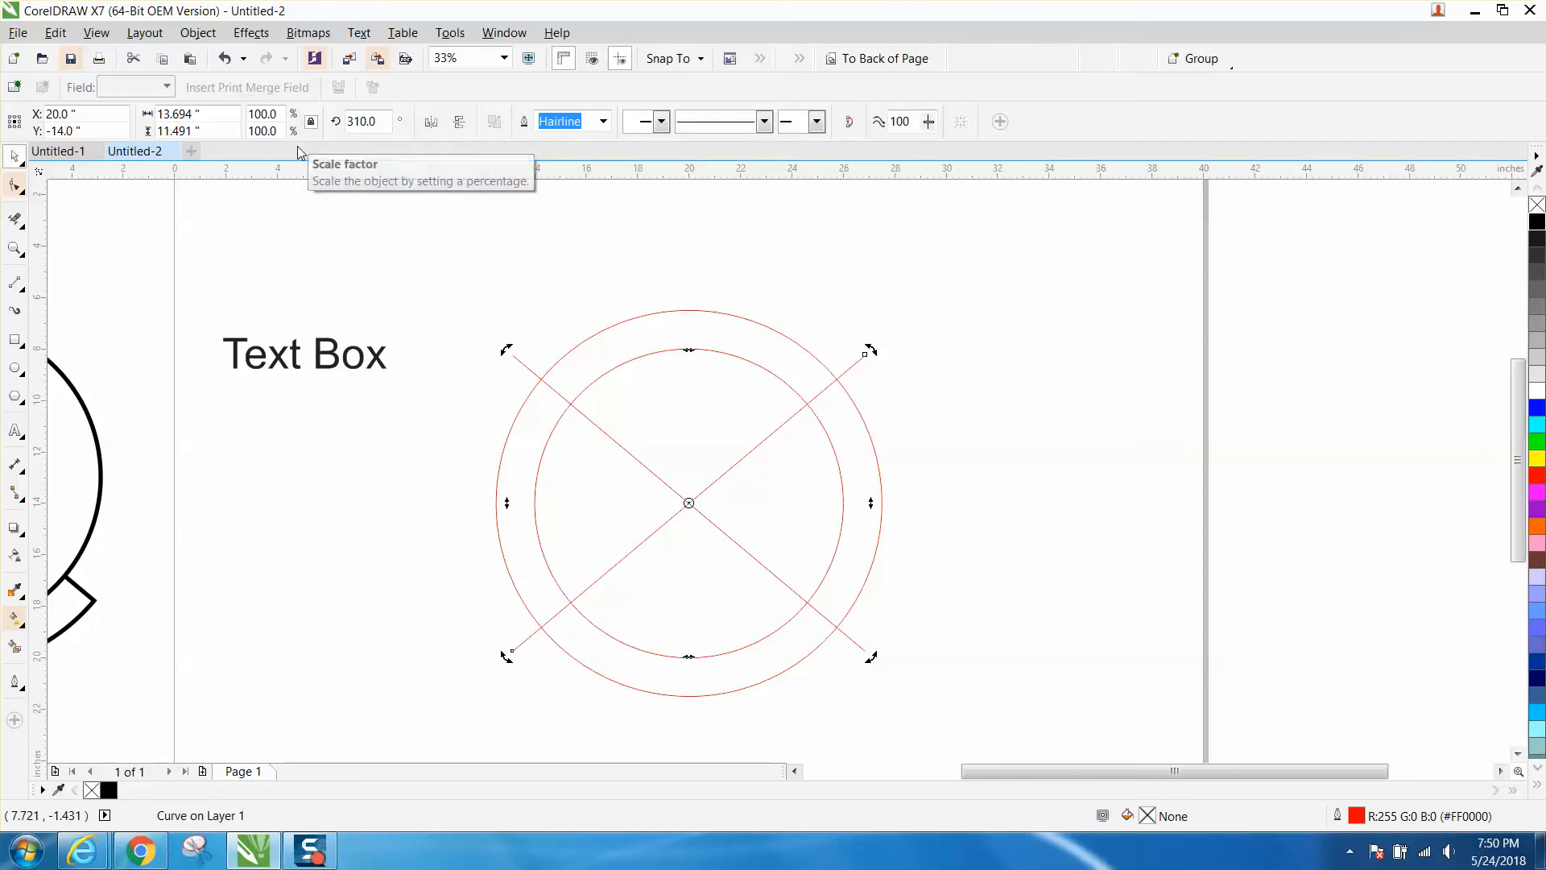
- Smart Fill the banner region, then select the circle and banner shapes together
click(14, 219)
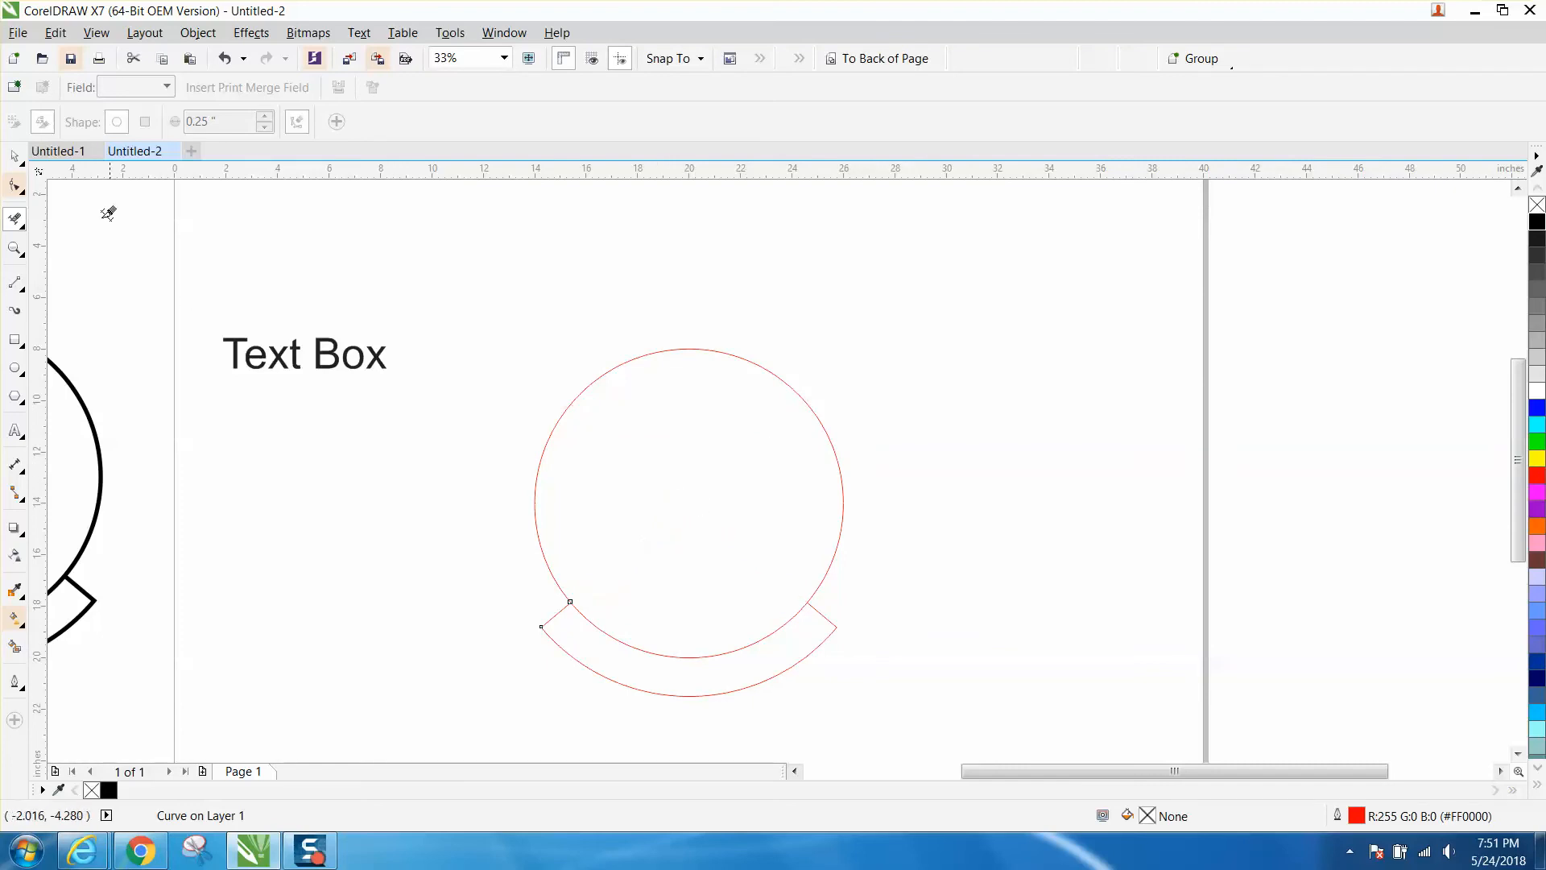
drag(473, 347, 676, 562)
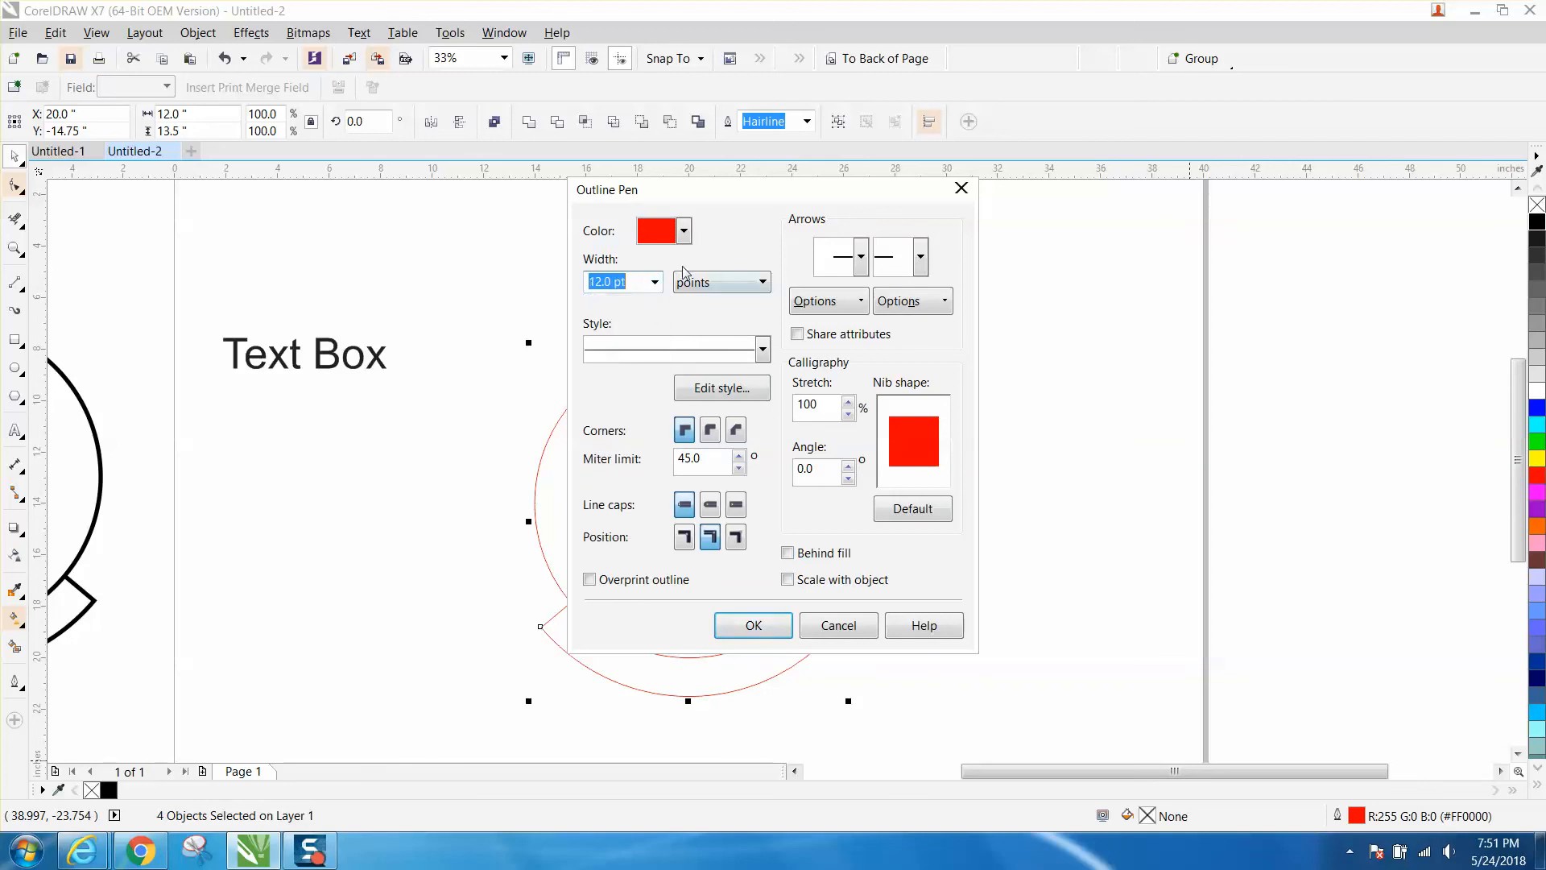
- Apply the 12 pt black Outline Pen settings to the circle and banner
click(682, 230)
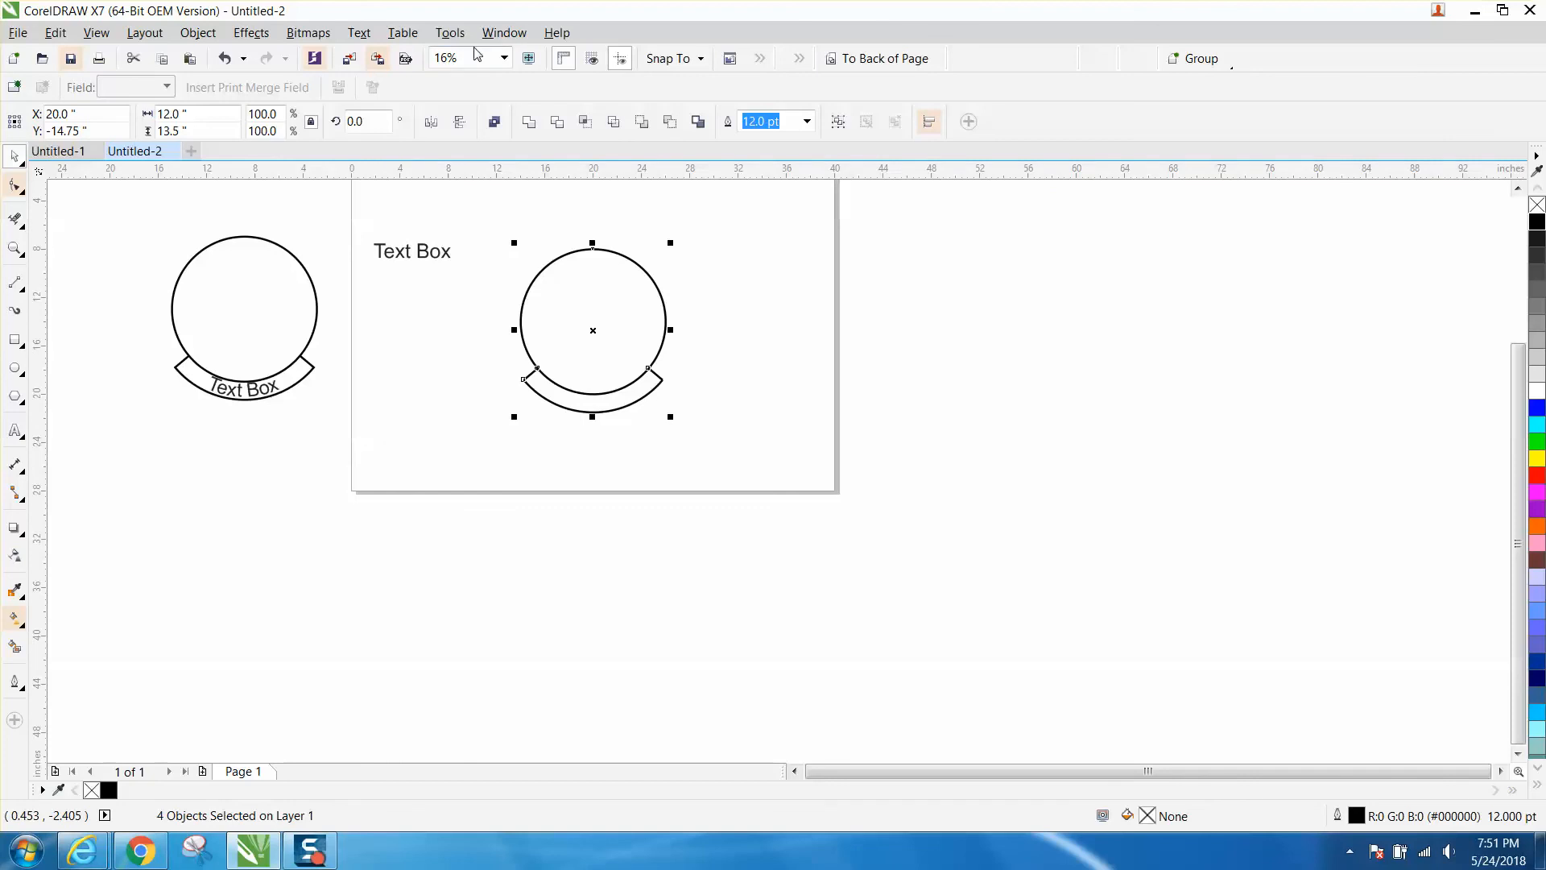
- Join the selected banner curves using the Join Curves docker set to Extend
click(504, 32)
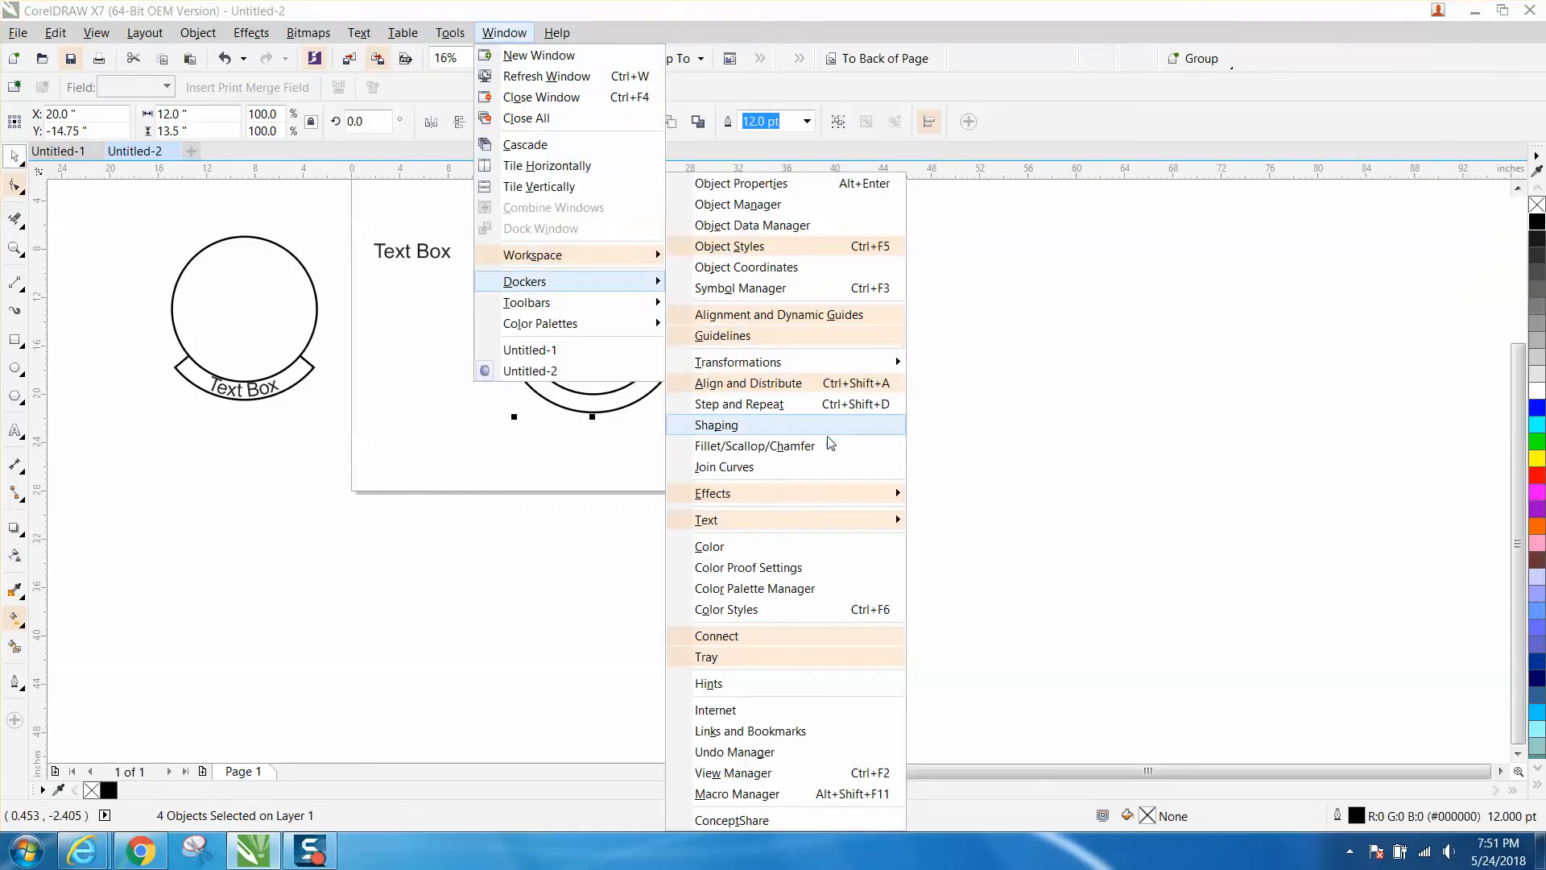
click(725, 466)
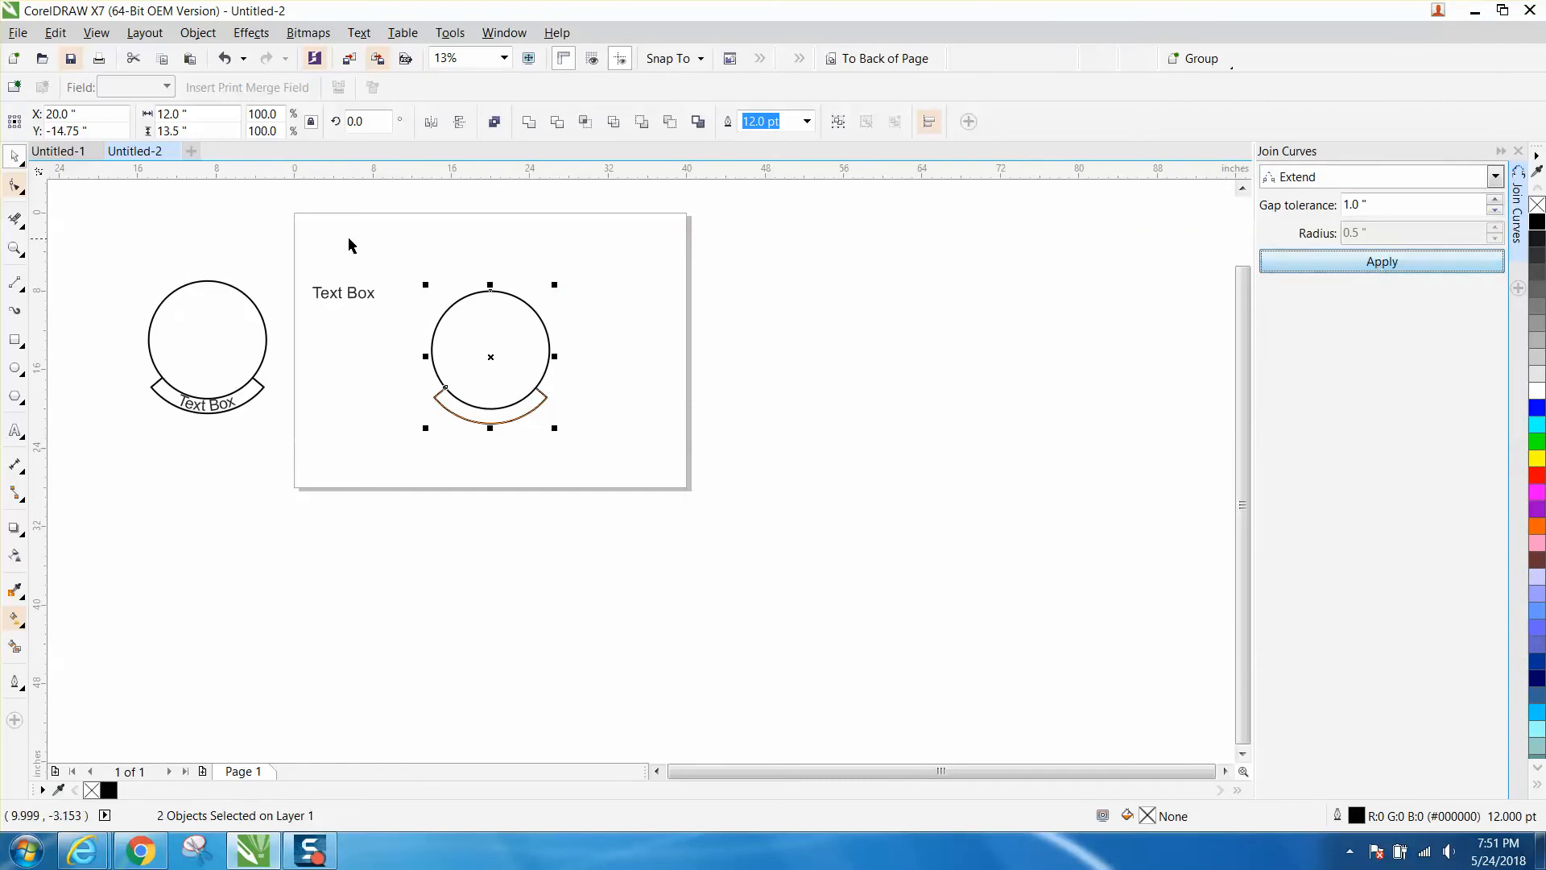
click(1381, 261)
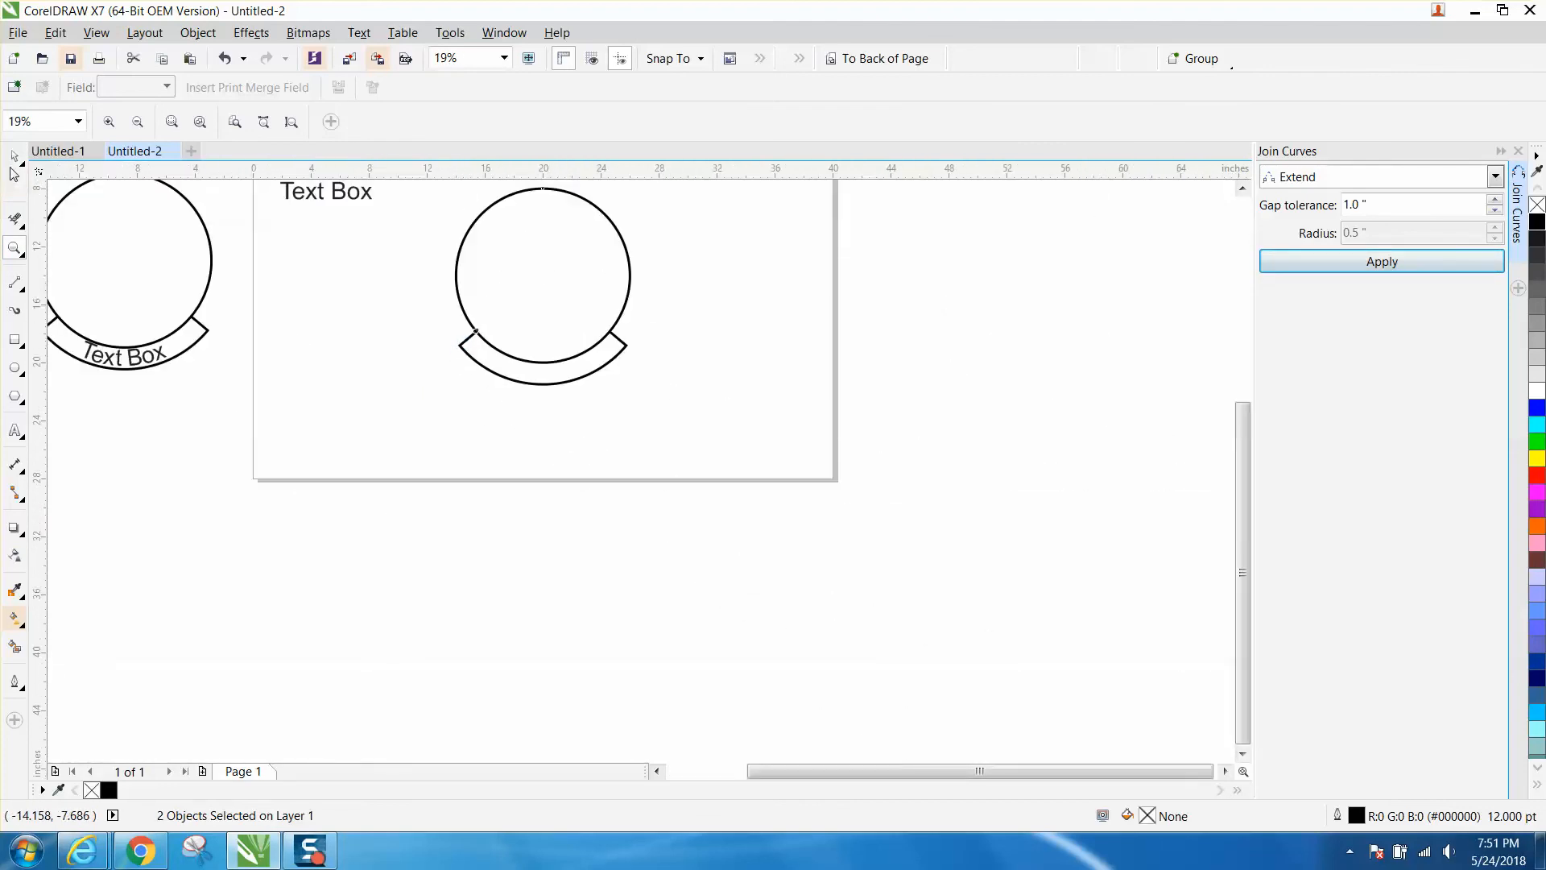
- Fit the 'Text Box' text onto the banner's lower curve with Fit Text to Path
click(326, 190)
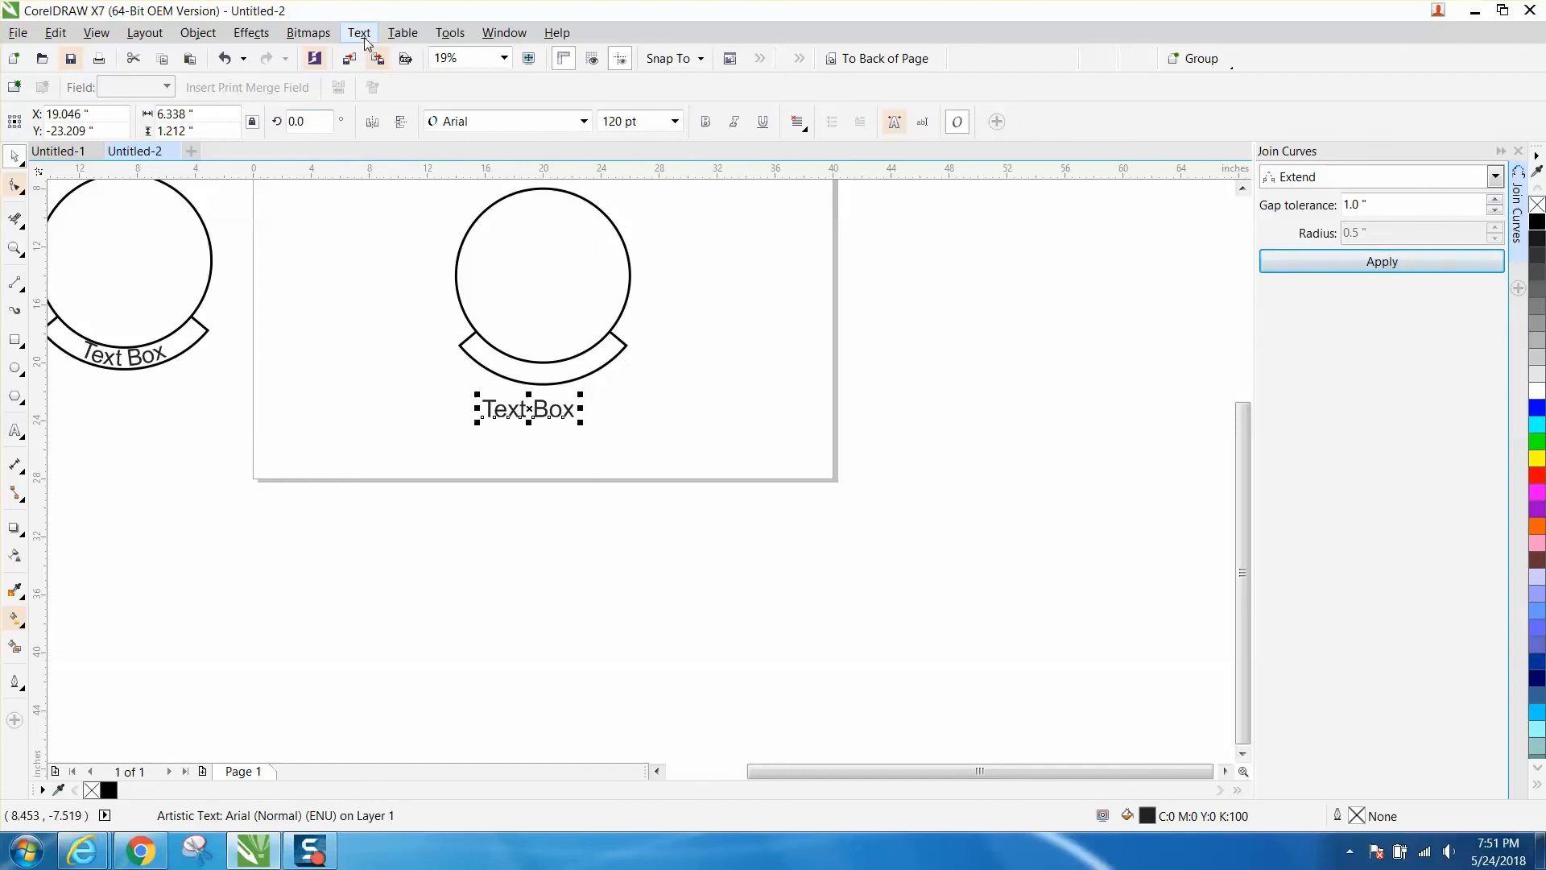
click(360, 32)
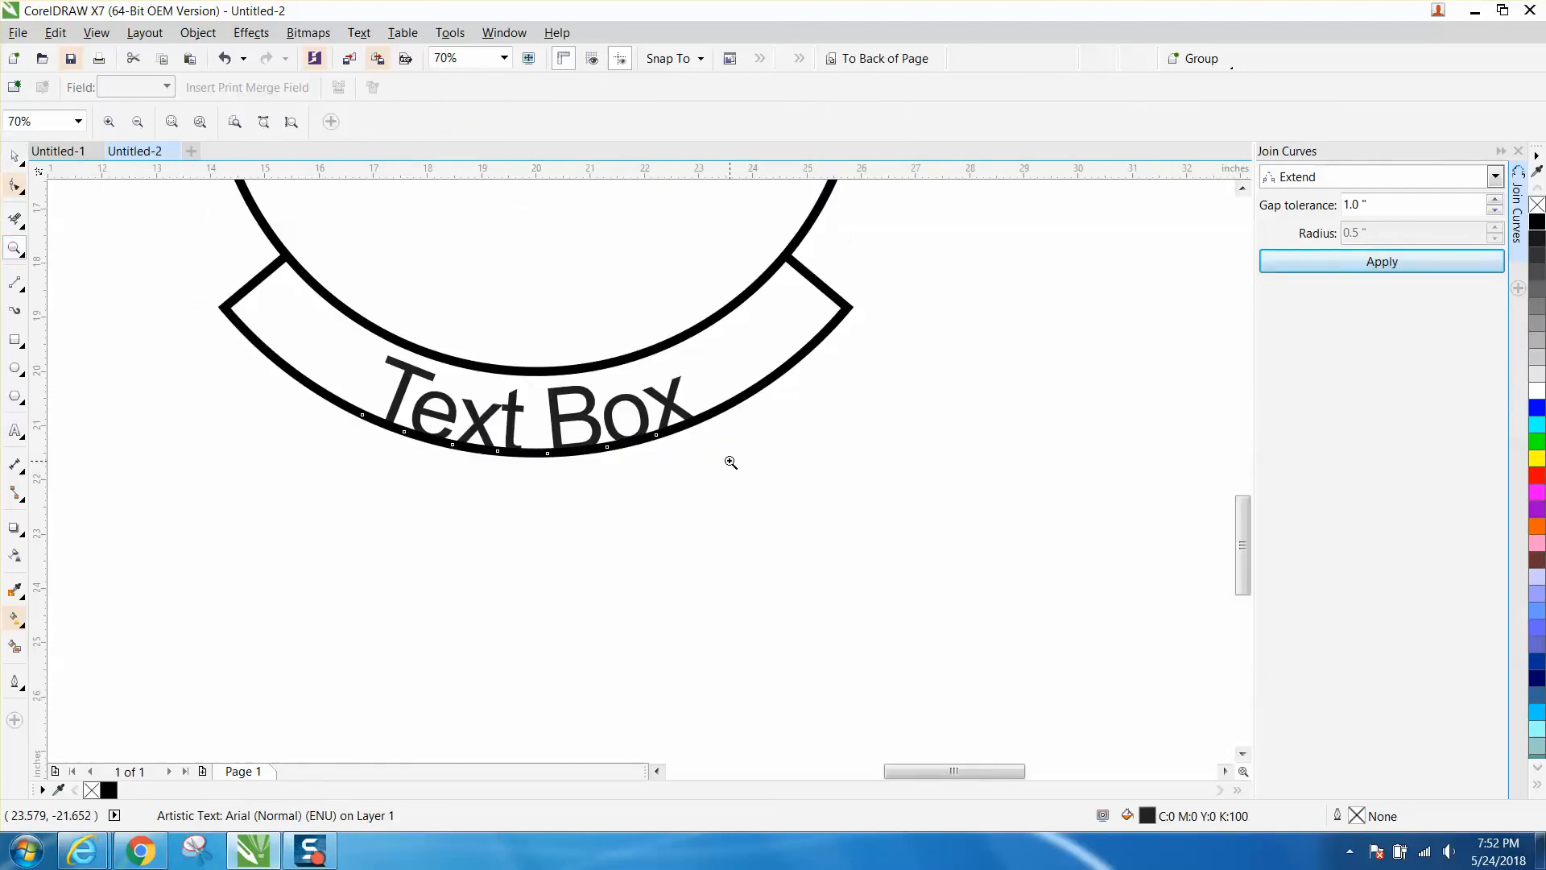
mouse_move(210, 300)
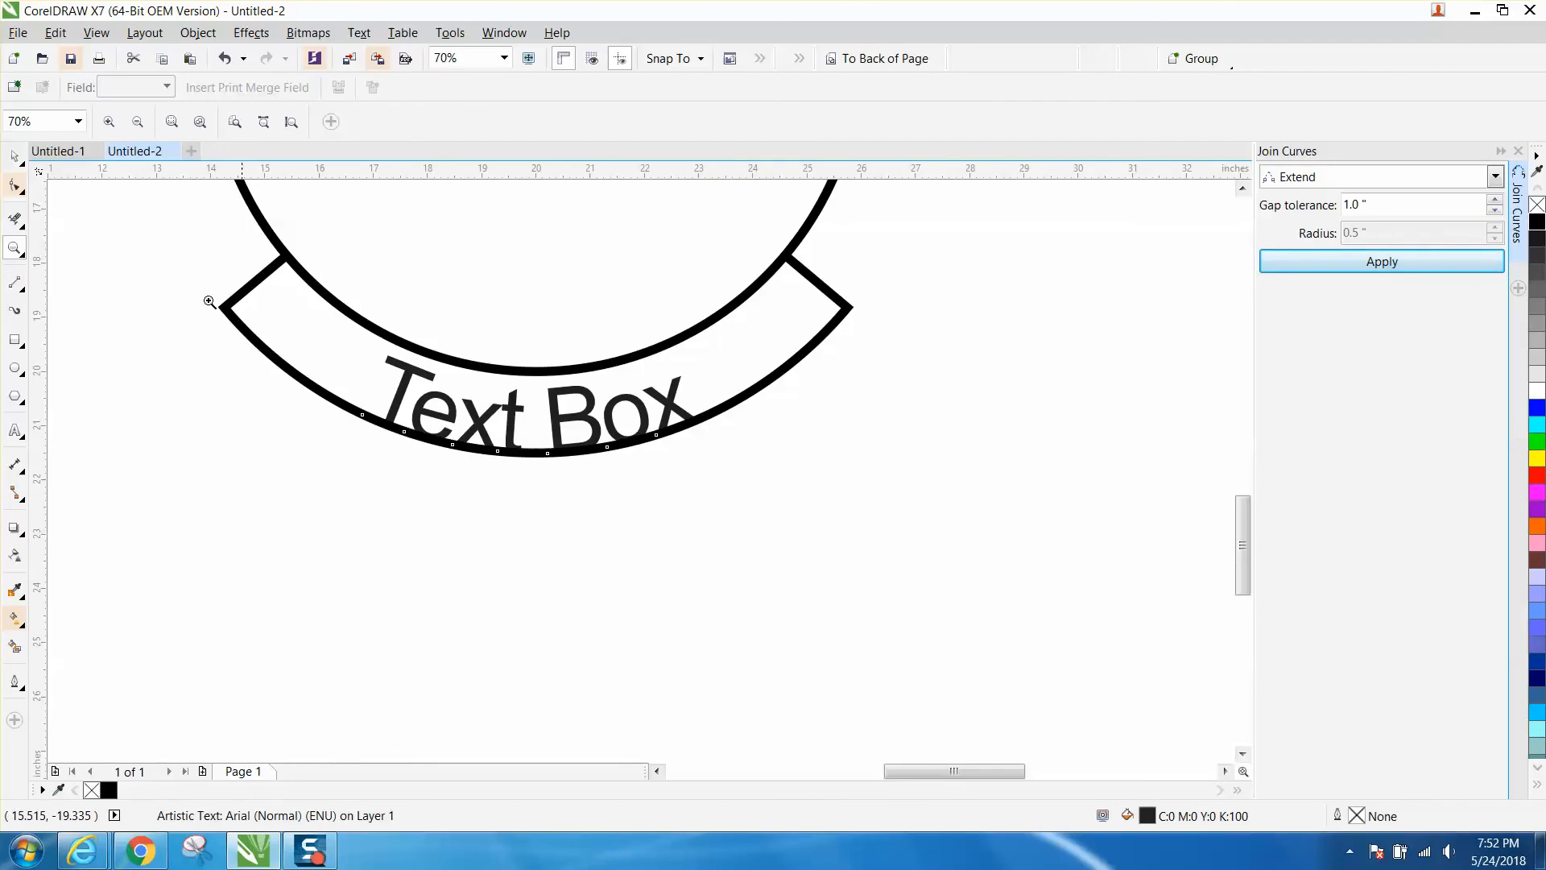
click(532, 409)
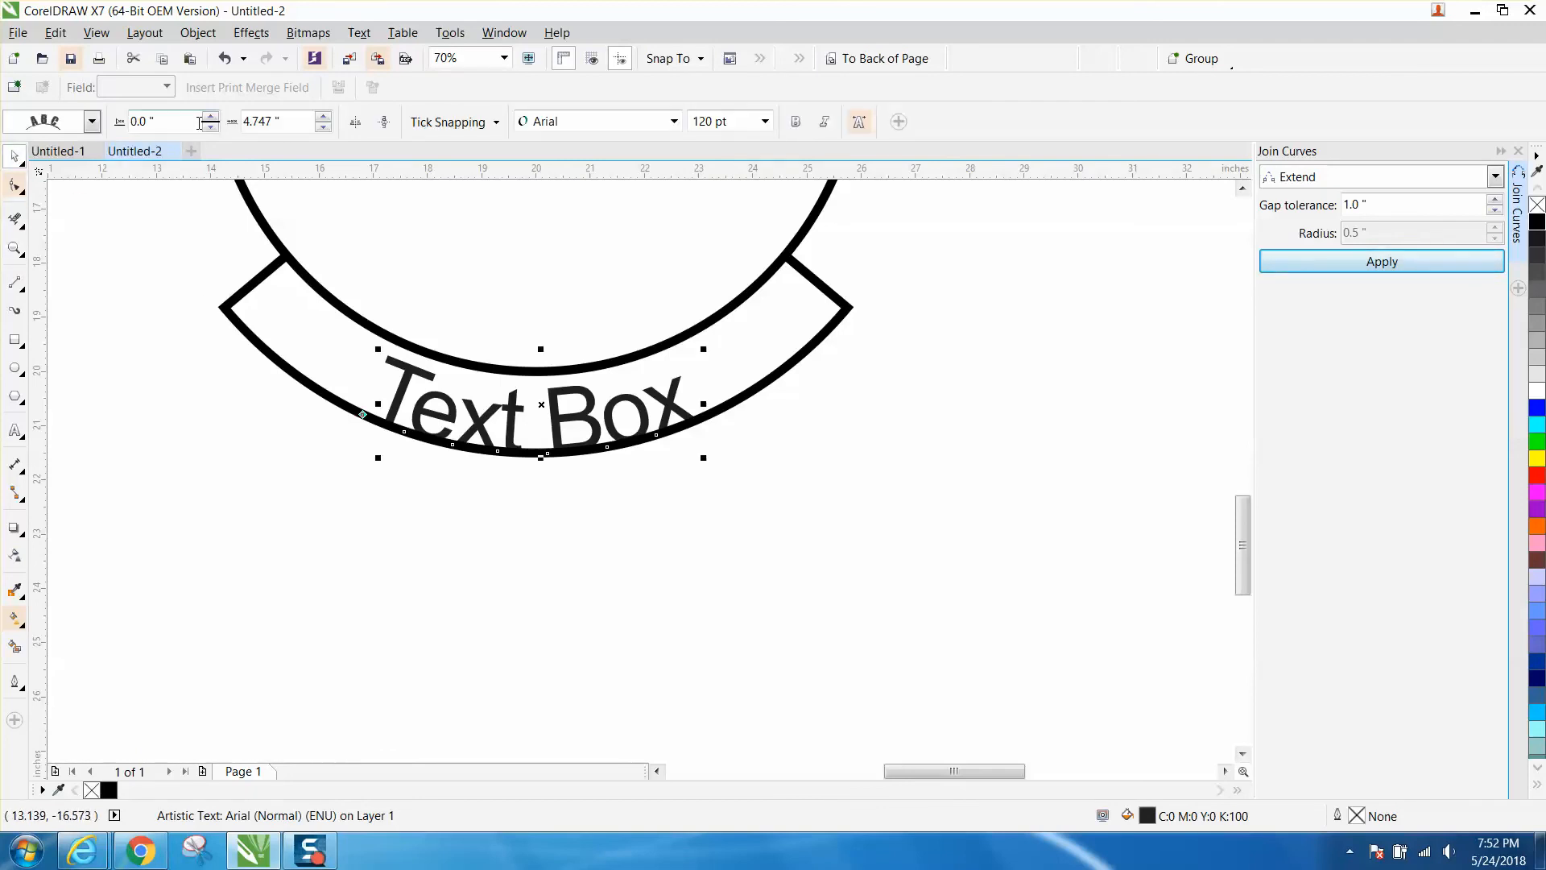
click(209, 116)
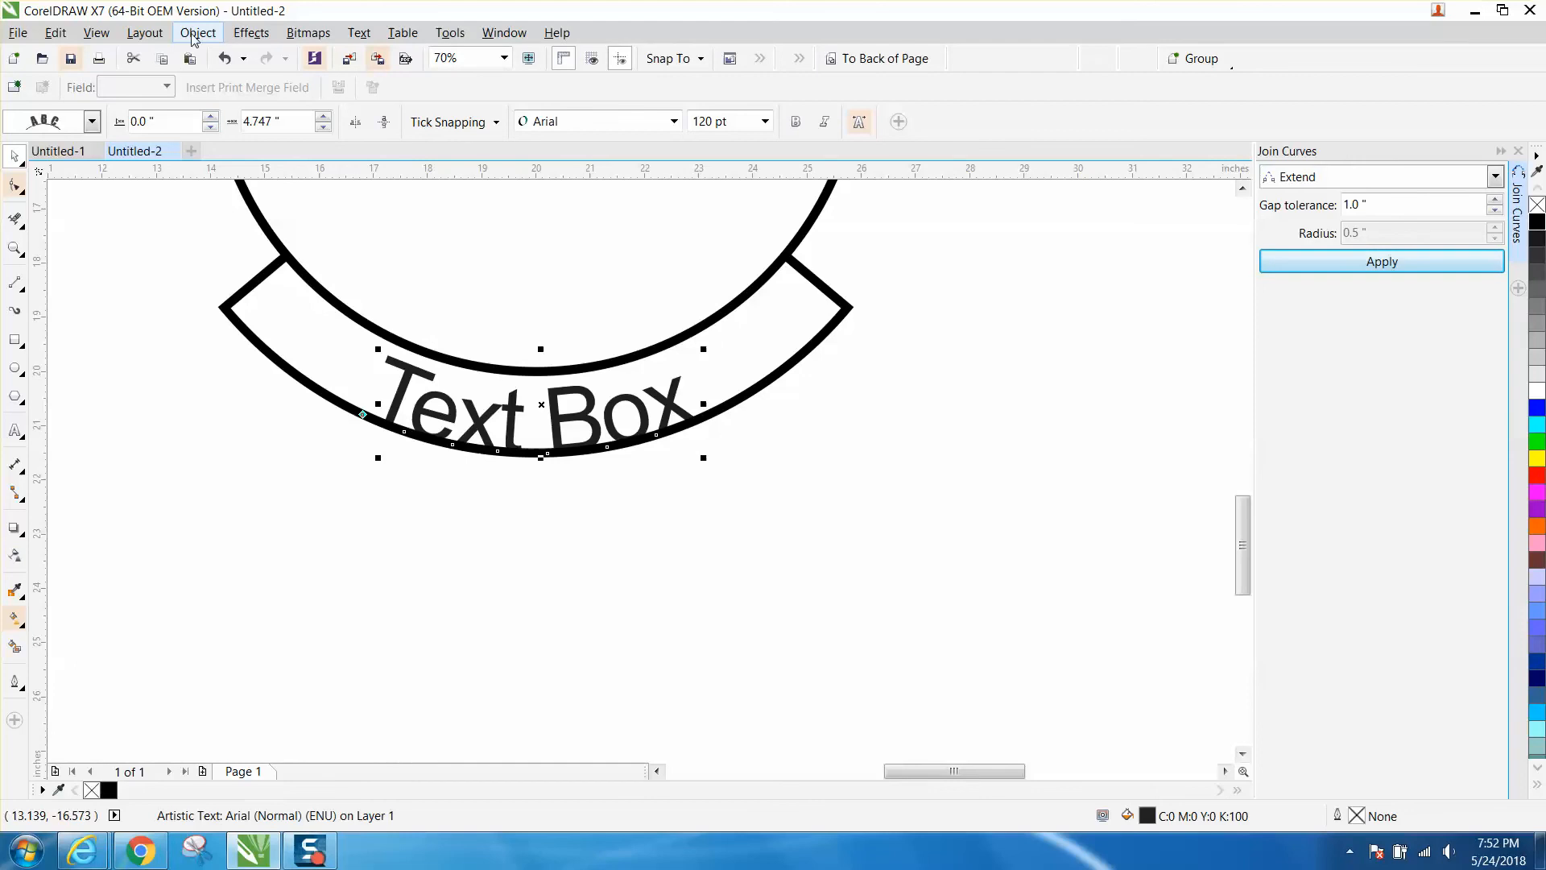
click(197, 32)
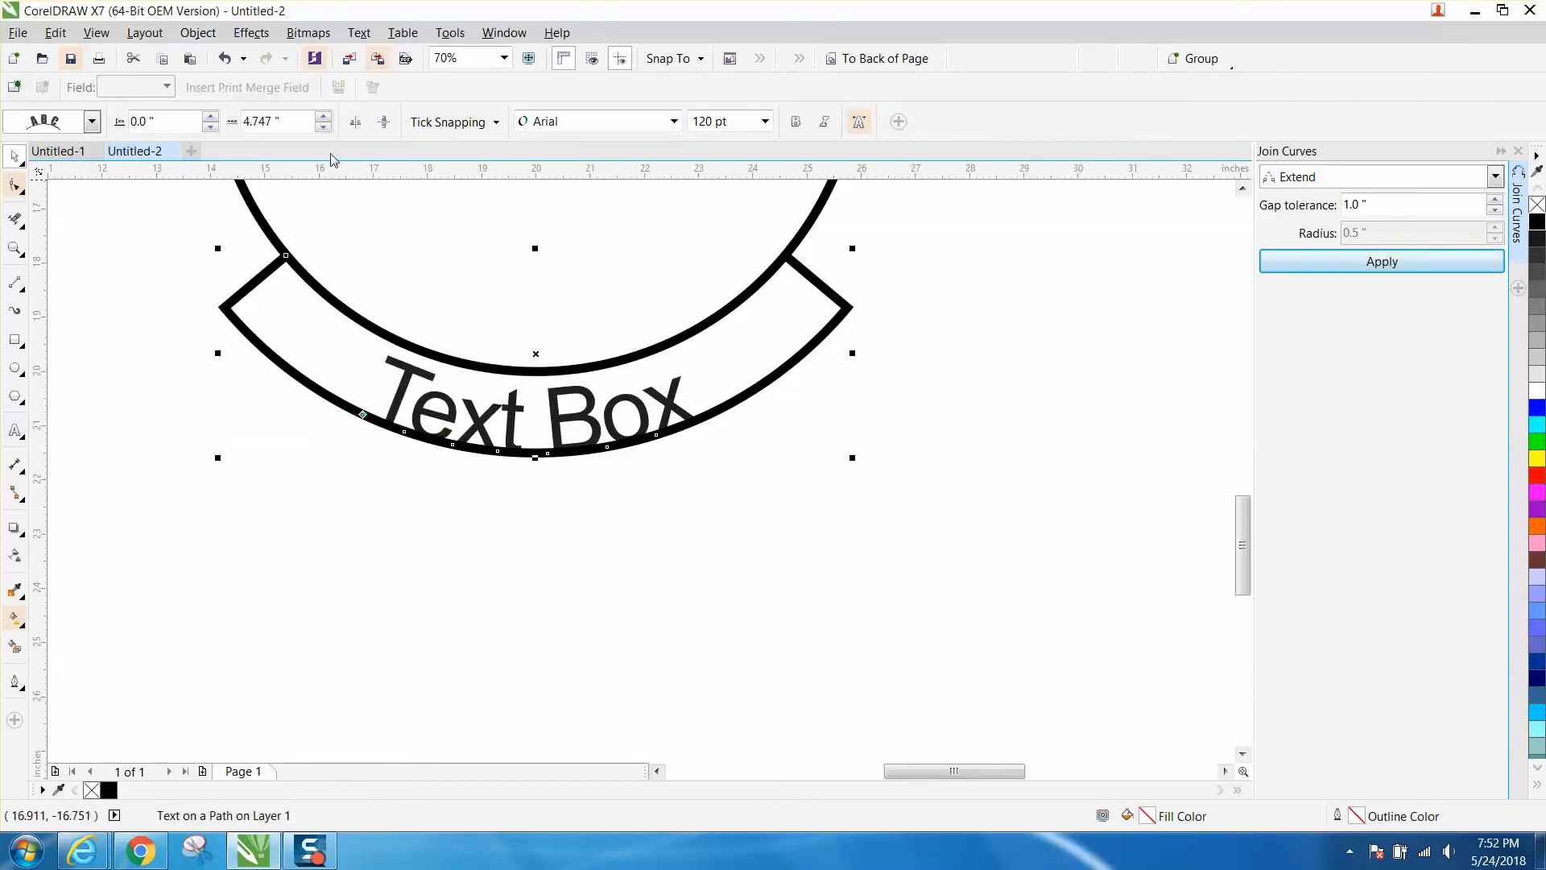
click(197, 33)
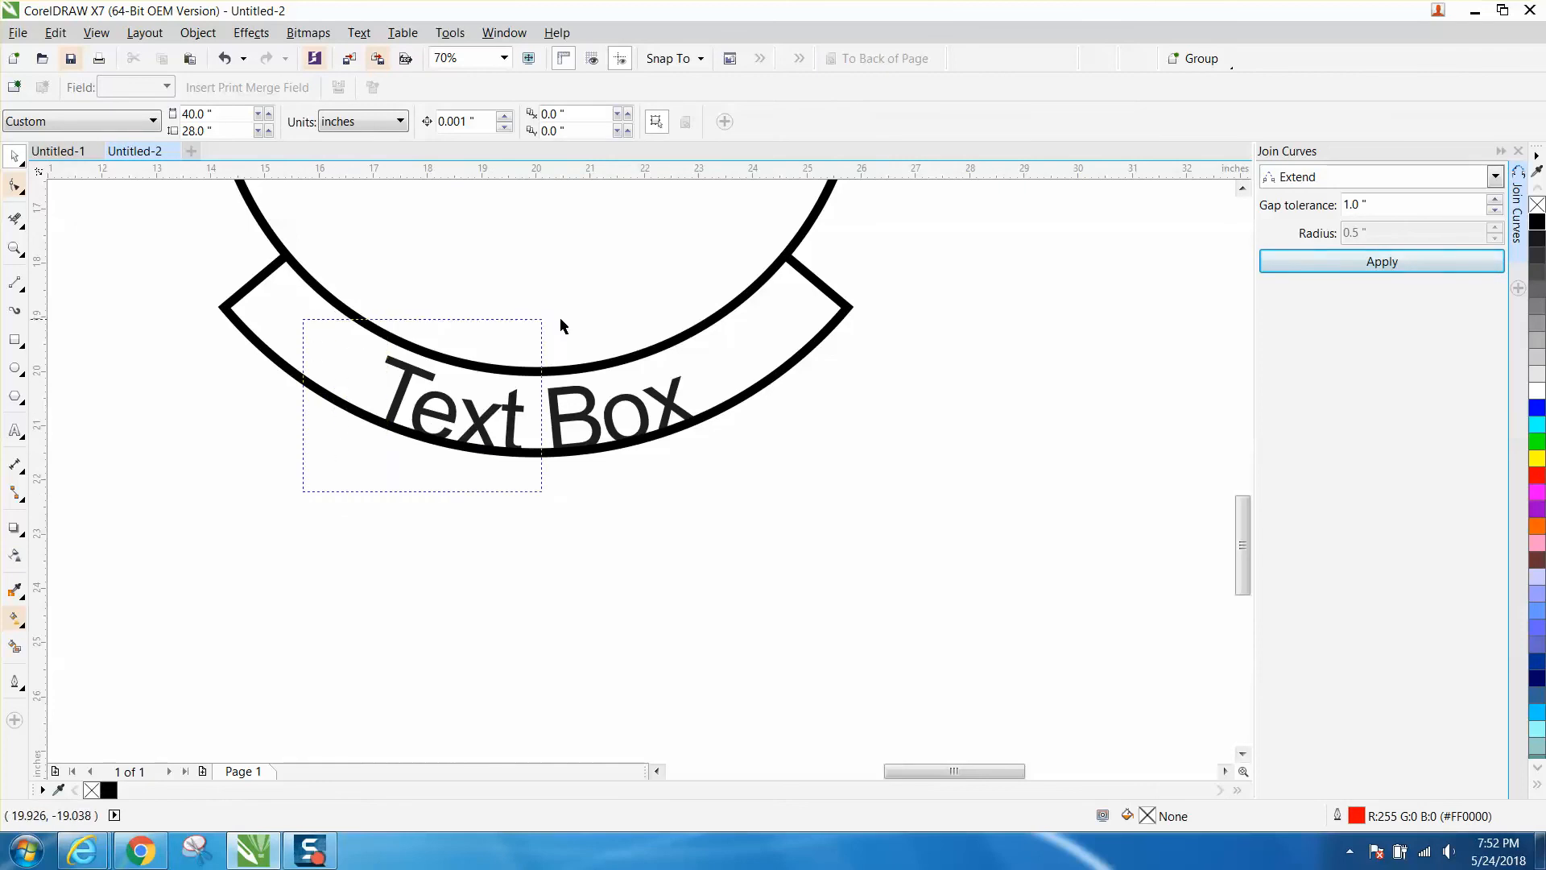
click(540, 405)
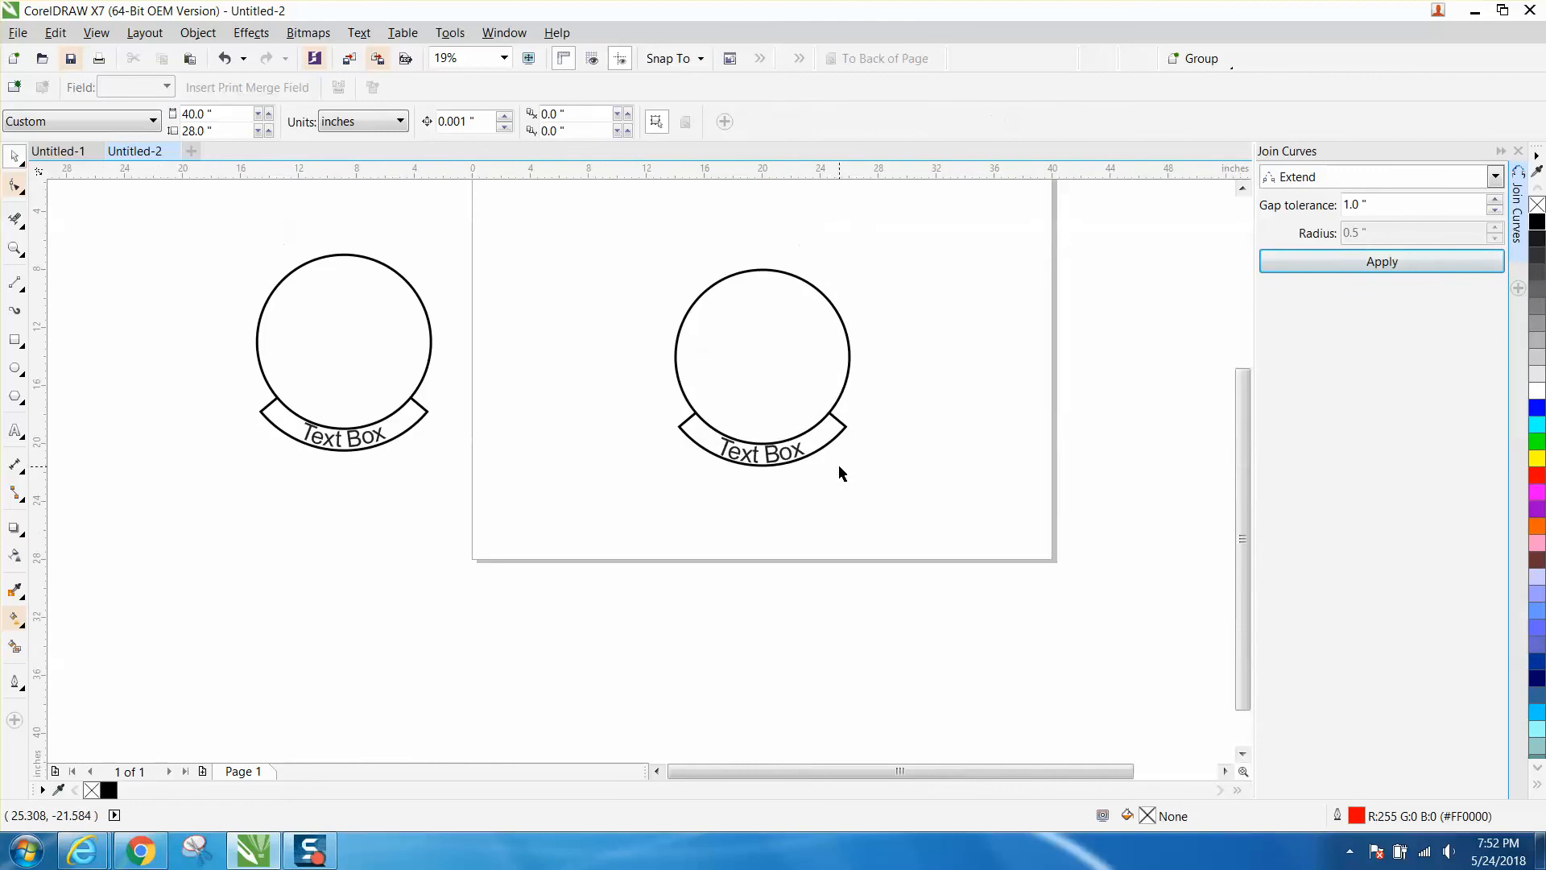
mouse_move(841, 343)
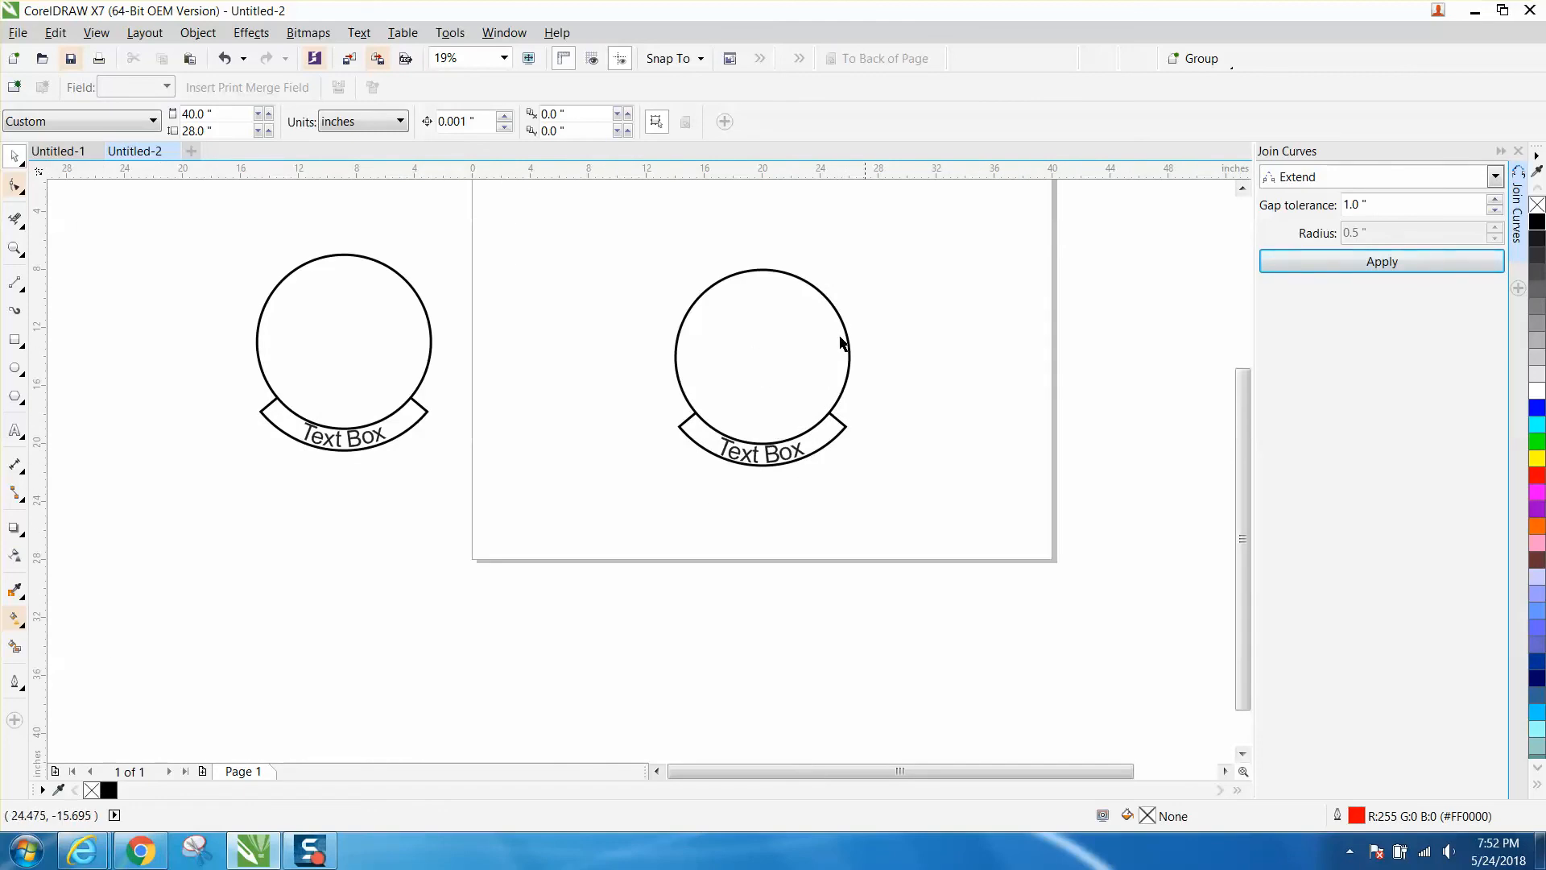
mouse_move(669, 325)
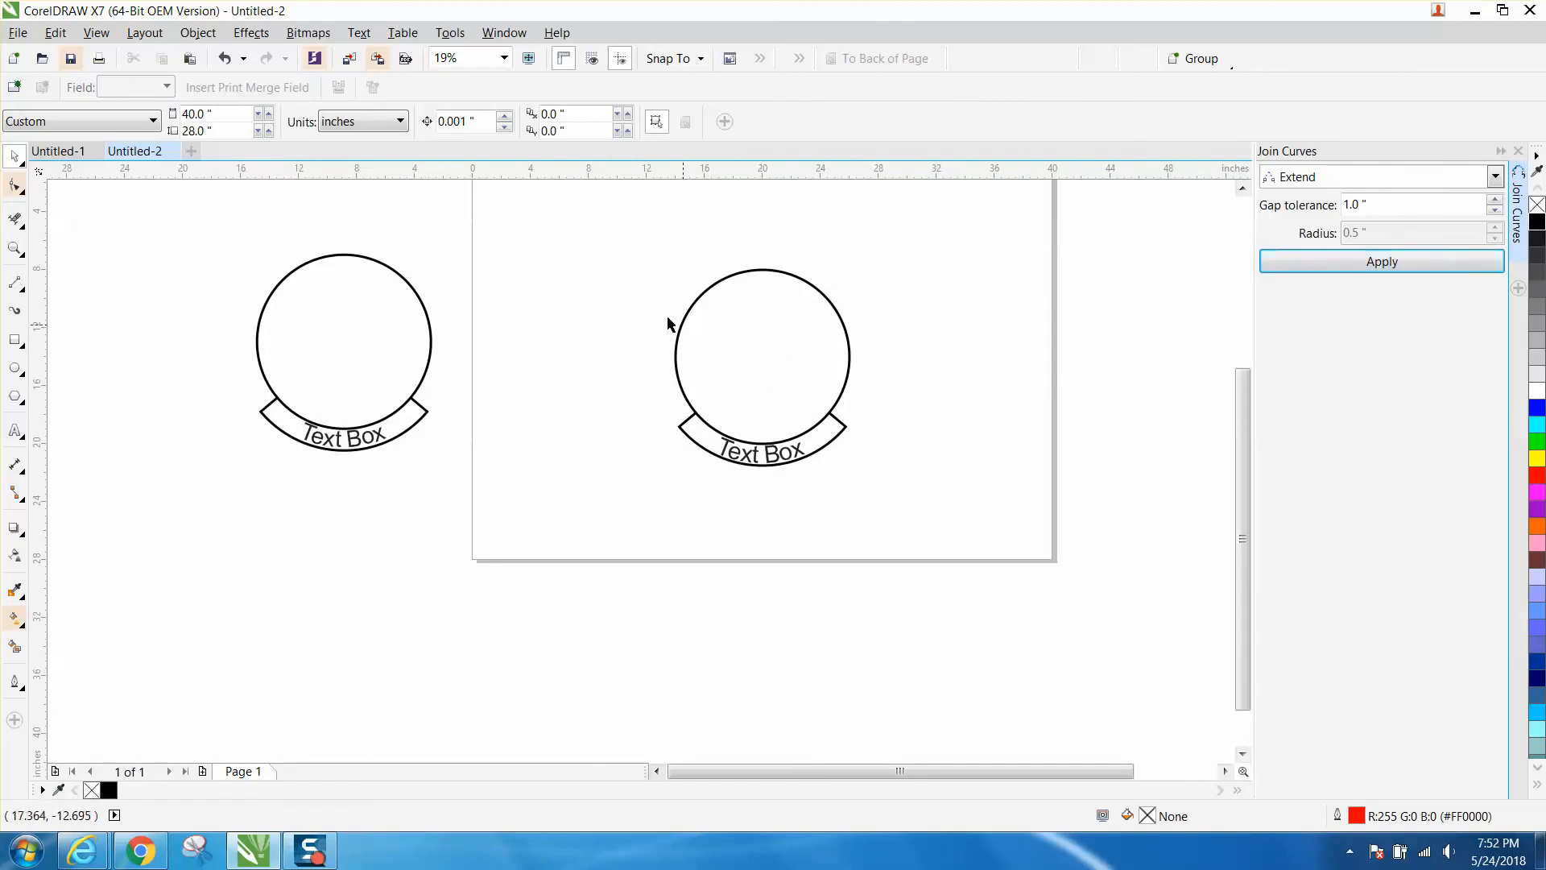